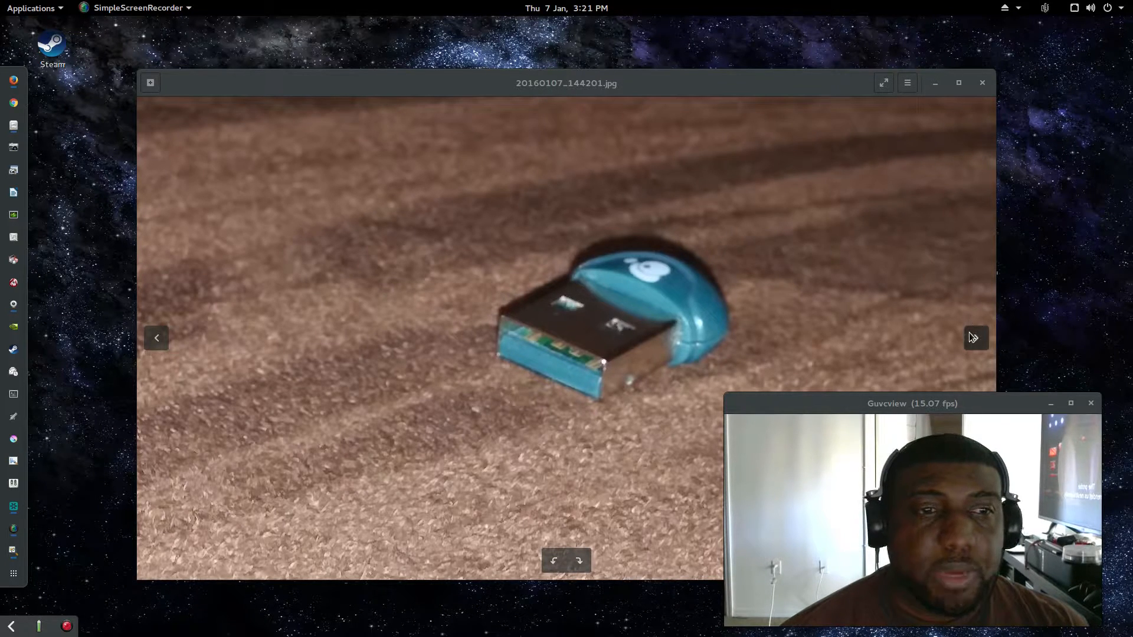
- Shrink the Image Viewer window with the blue dongle photo and place it left
click(975, 337)
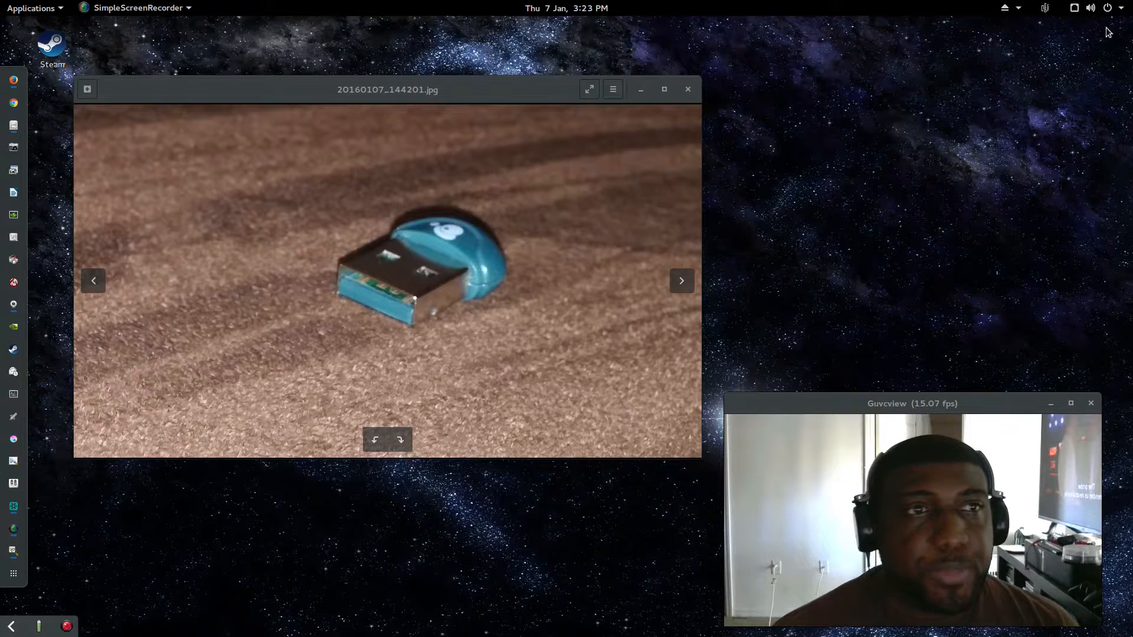
- Expand the Bluetooth submenu in the top-bar system menu
click(1090, 7)
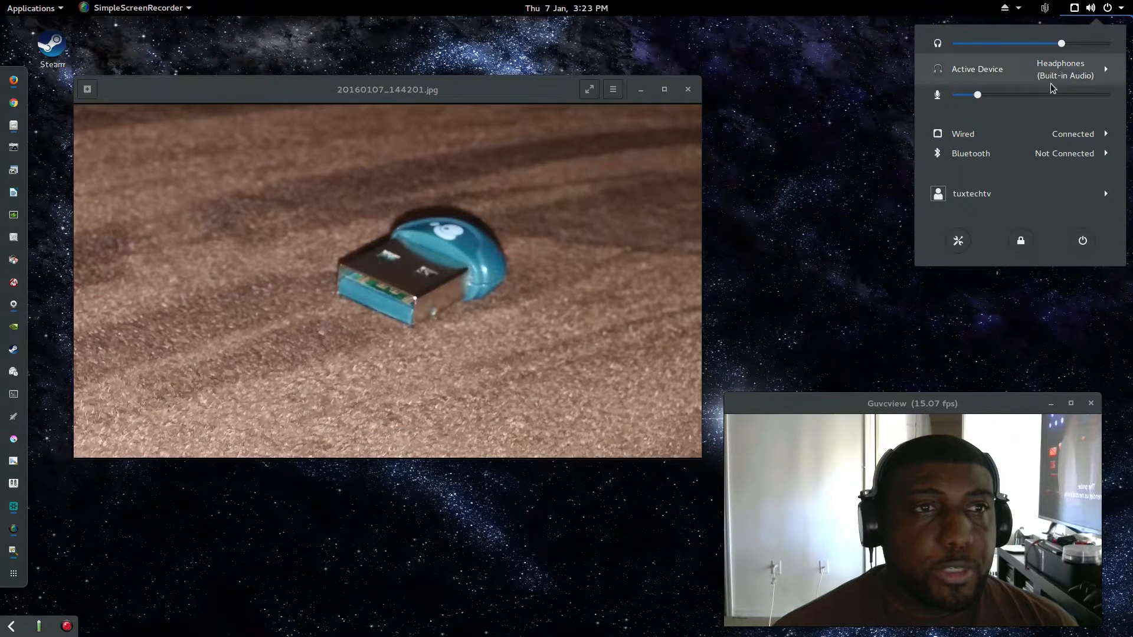
mouse_move(976, 157)
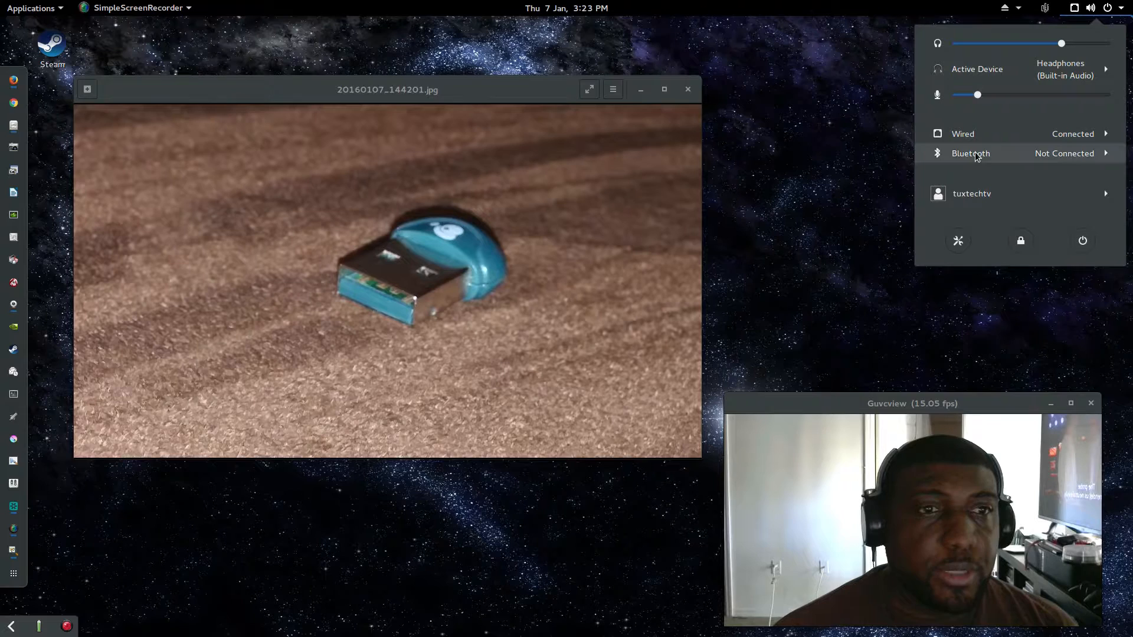
click(970, 154)
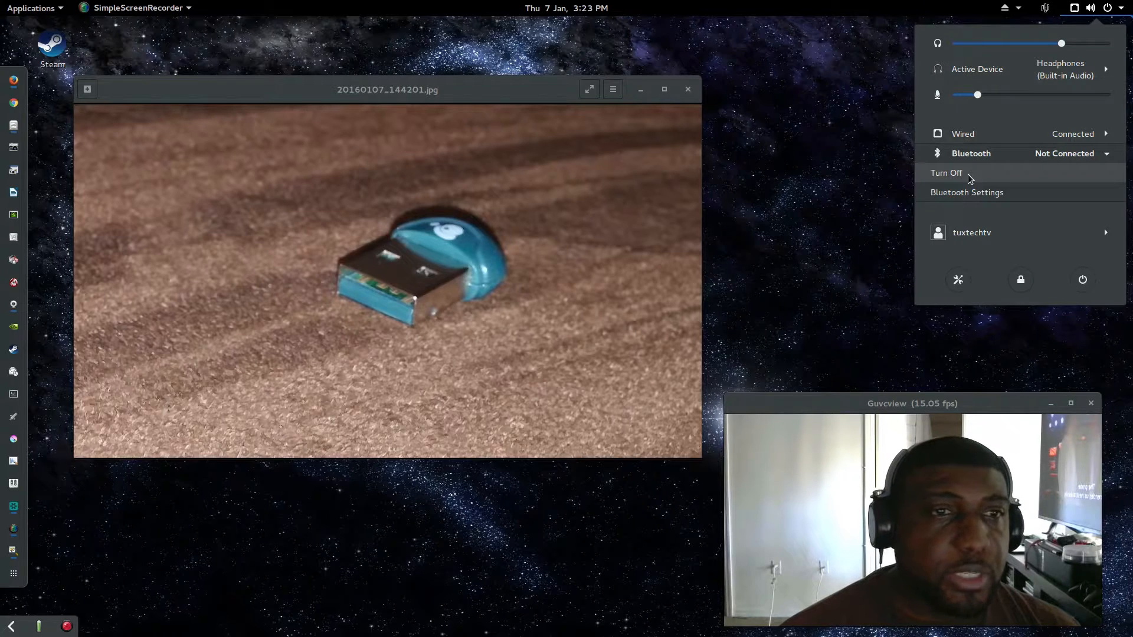
- Open Bluetooth Settings, where PowerBase appears as not set up
click(945, 173)
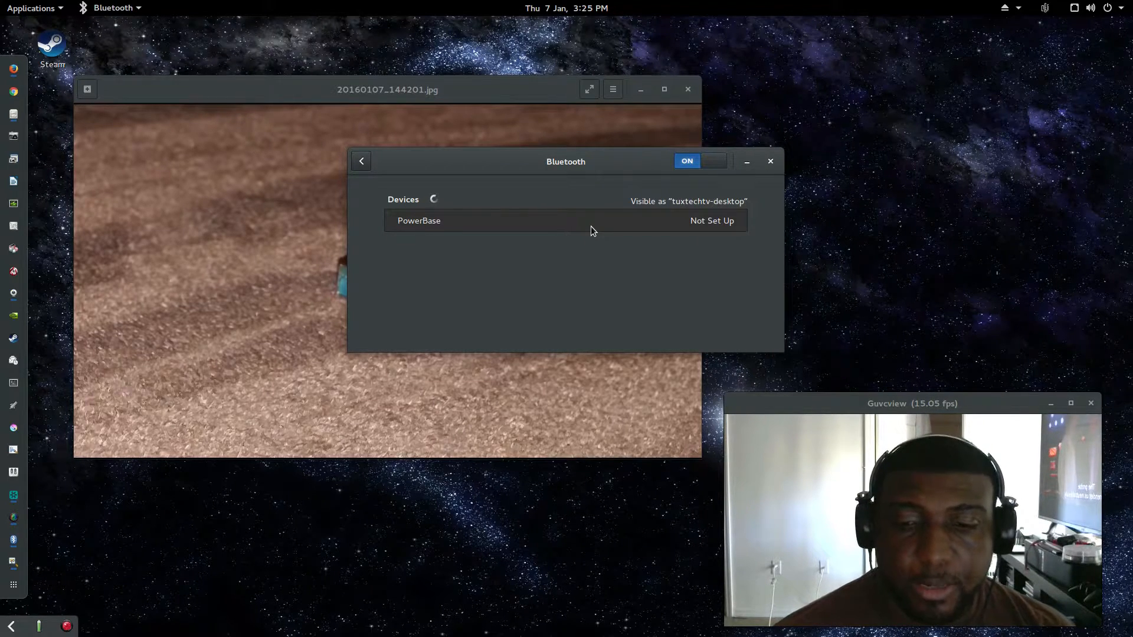
mouse_move(627, 232)
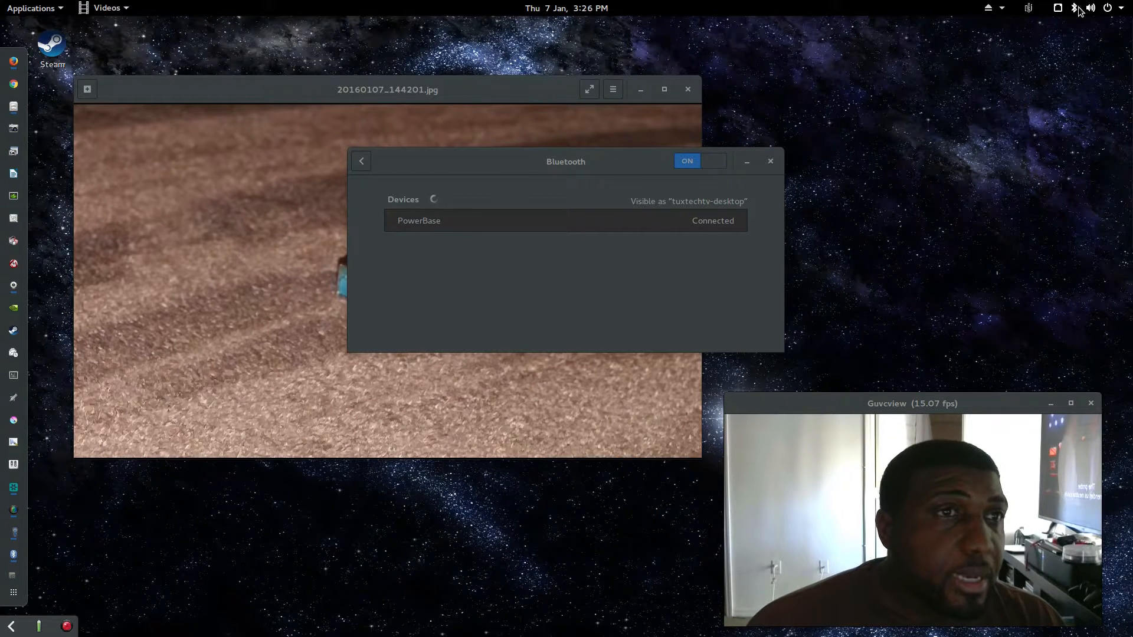
- Choose Headset (PowerBase) as the active audio device from the system menu
click(1091, 8)
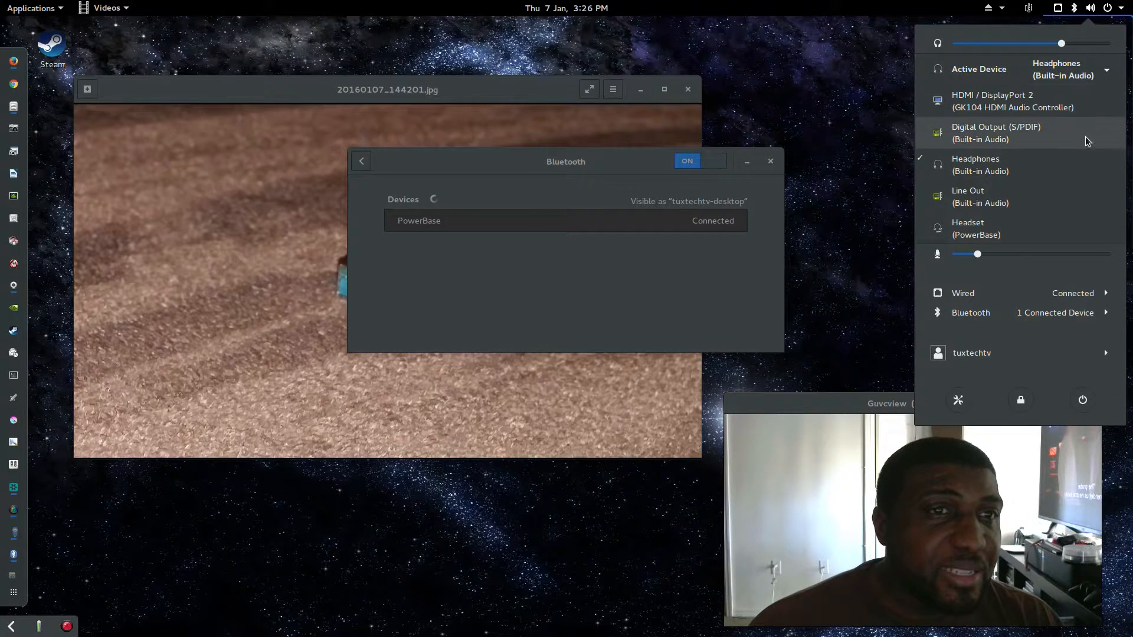
click(1082, 234)
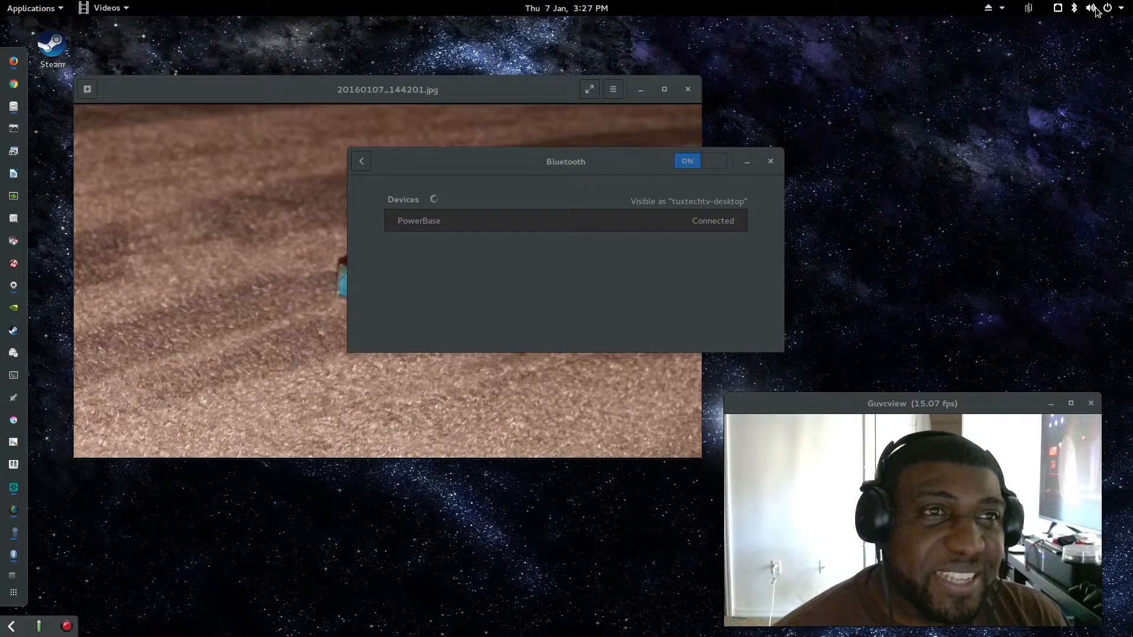
- Confirm Headset (PowerBase) is active, dismiss the menu, and leave the Bluetooth page
click(1091, 8)
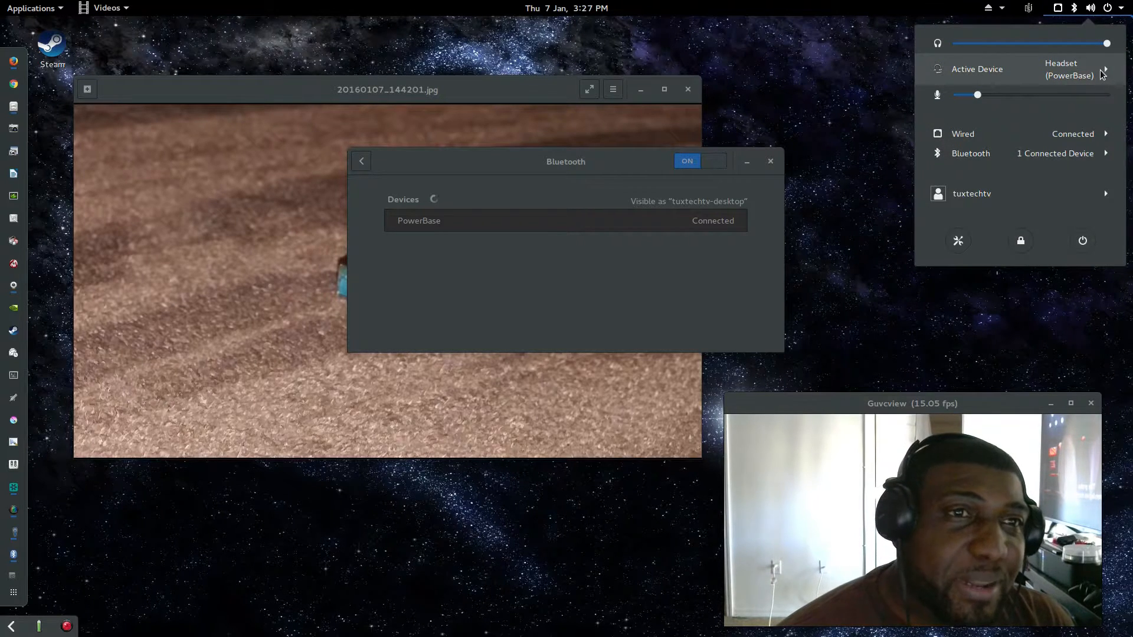
click(1103, 69)
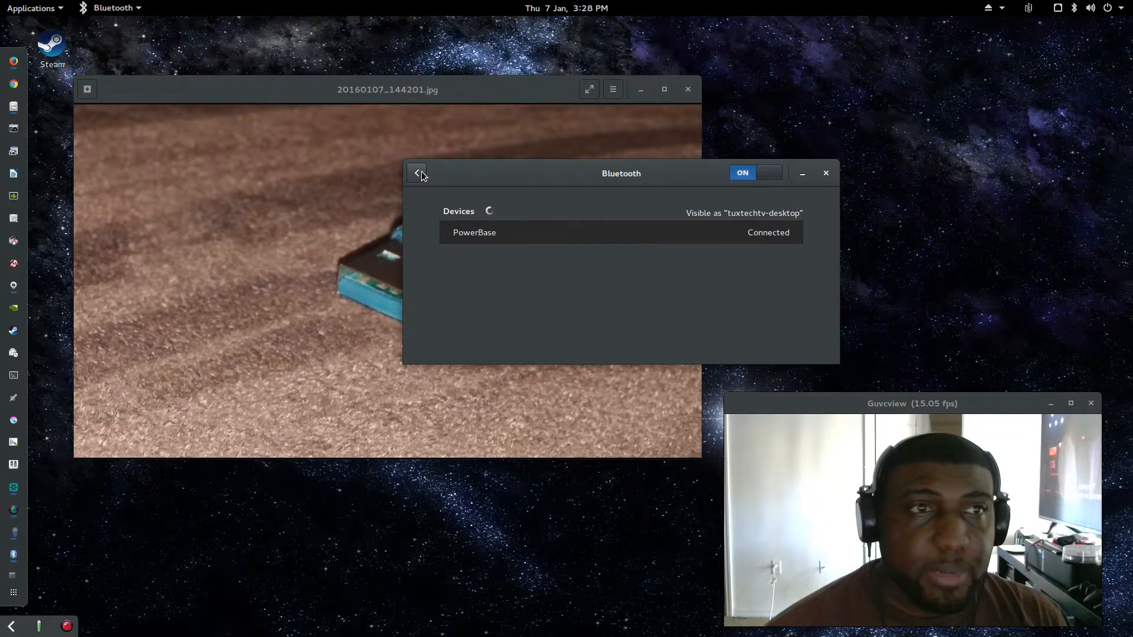
click(1090, 7)
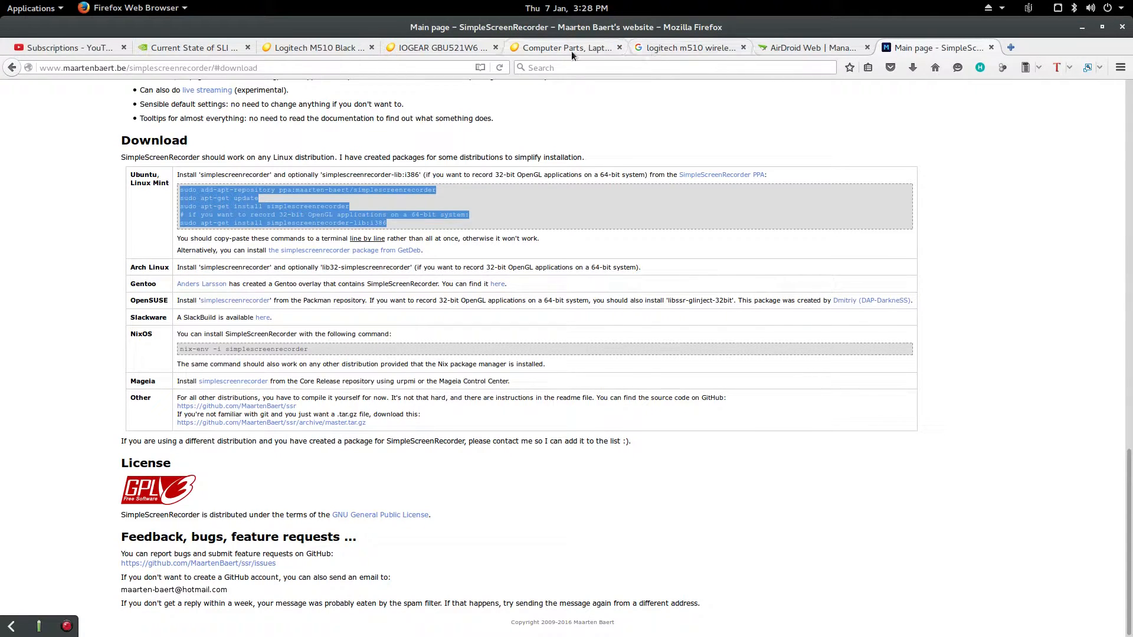
- Switch to the Newegg 'Computer Parts, Laptops…' tab
click(566, 47)
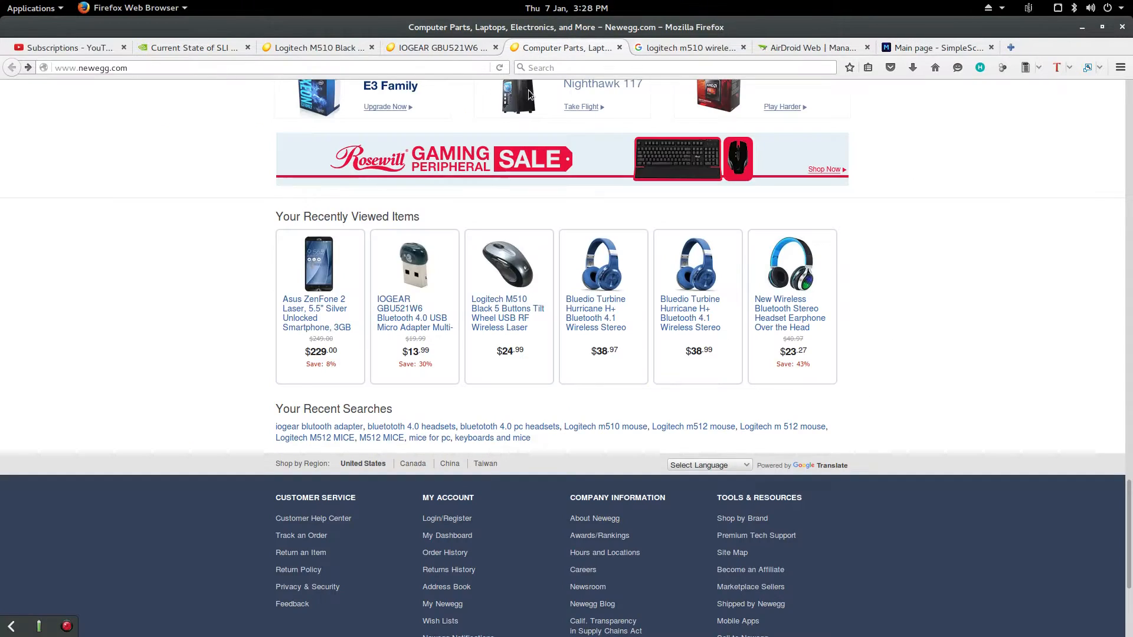
- Open the Bluedio Turbine Hurricane H+ page and scroll to its Specifications table
click(602, 264)
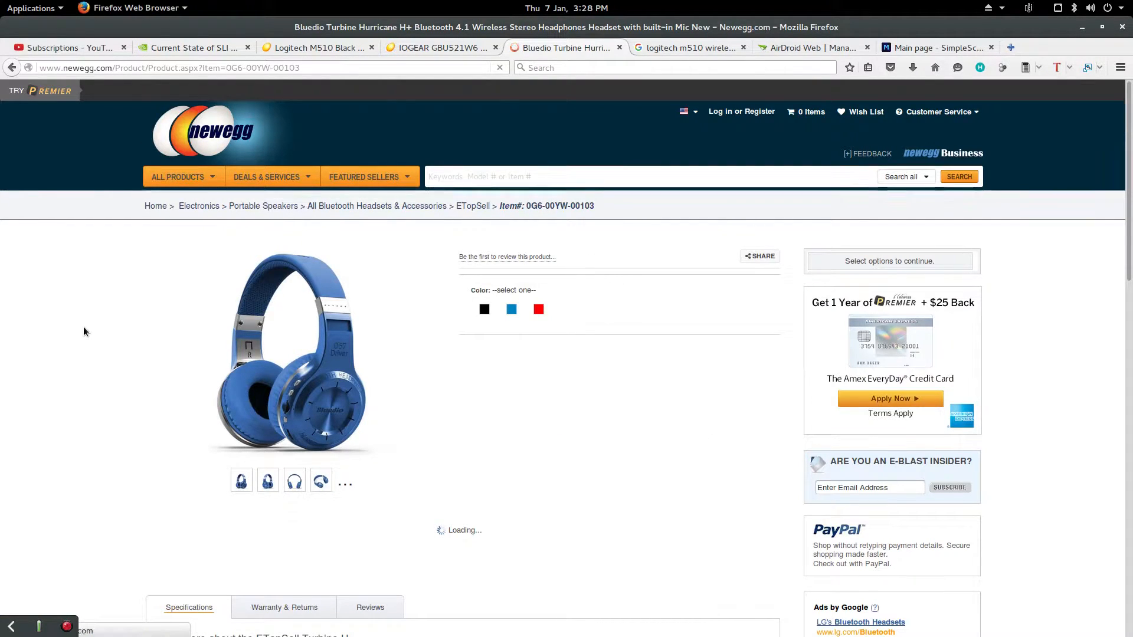
scroll(down, 3)
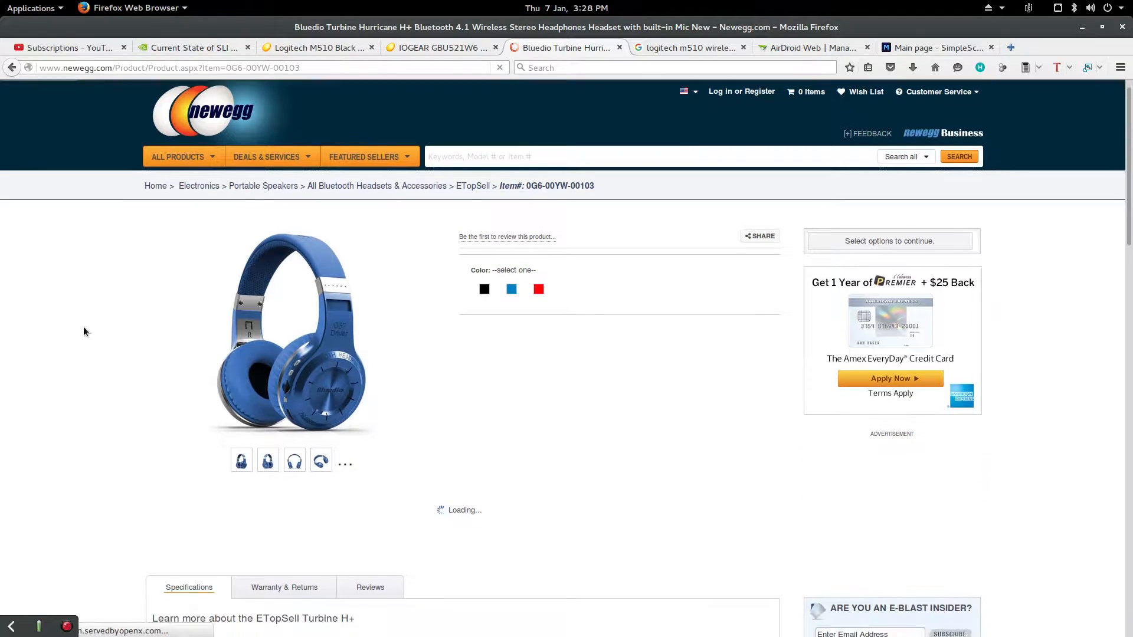
scroll(down, 3)
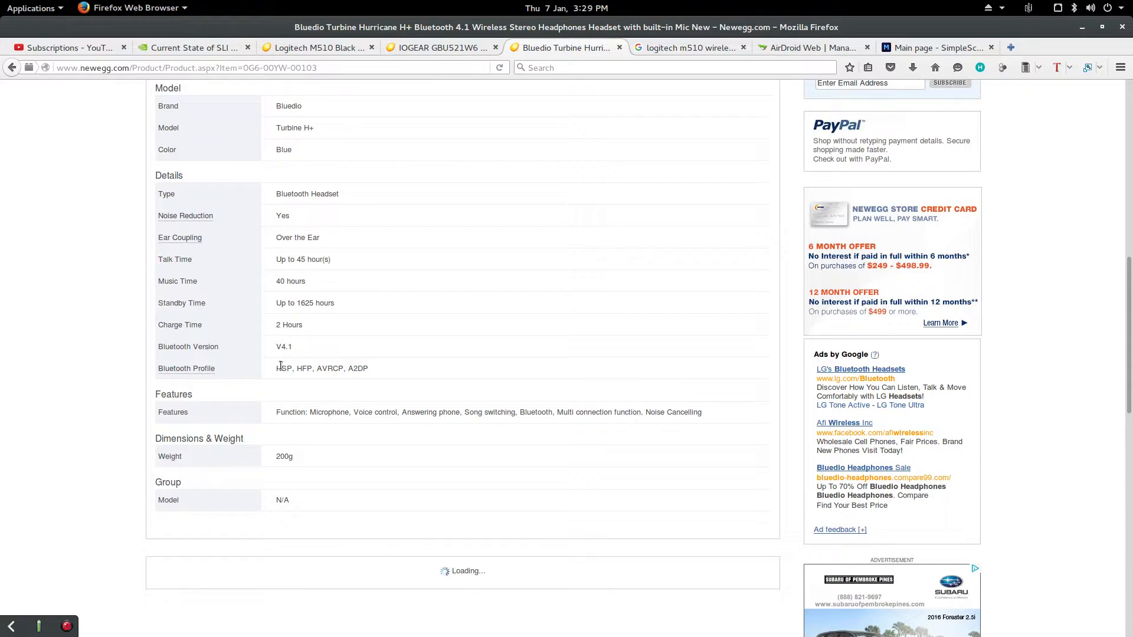
mouse_move(290, 400)
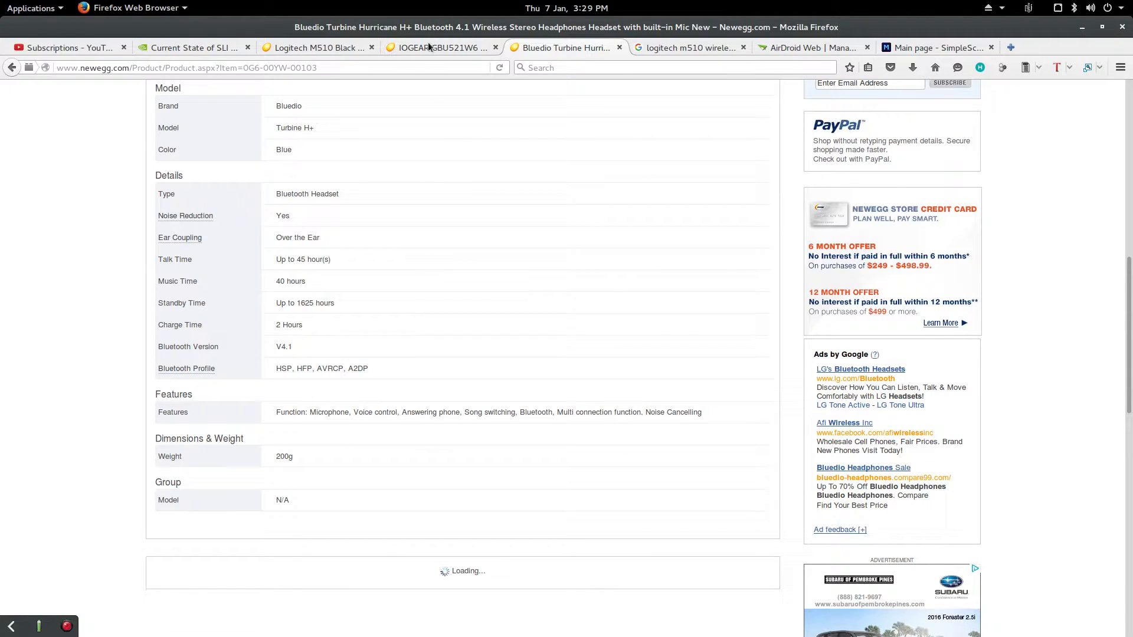
- Switch to the IOGEAR GBU521W6 adapter tab and scroll through the page
click(441, 47)
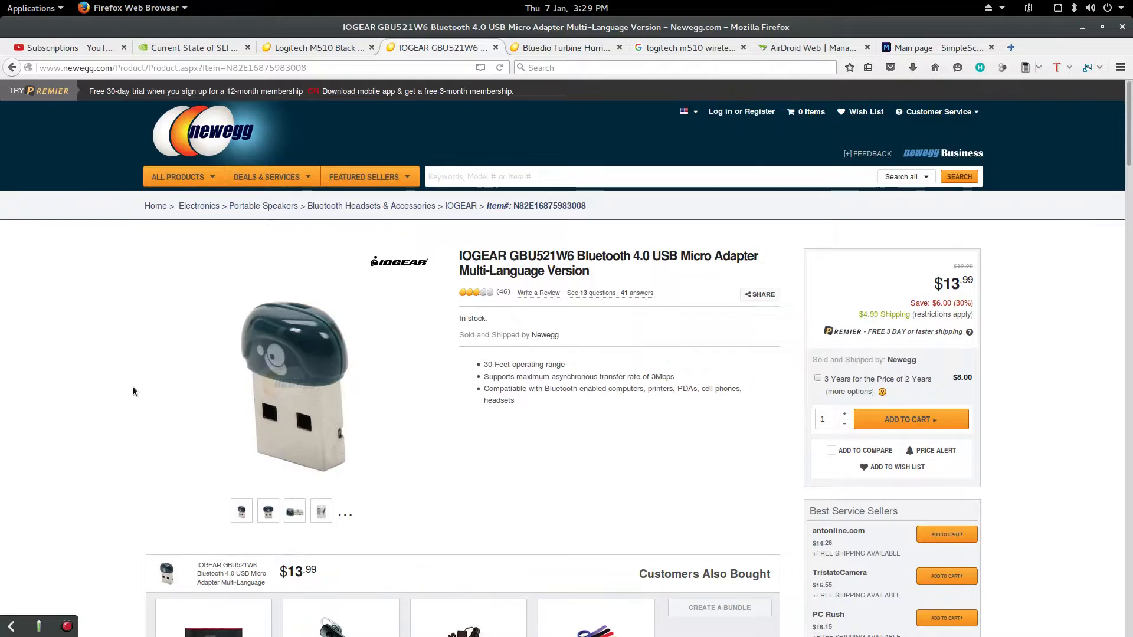
scroll(down, 3)
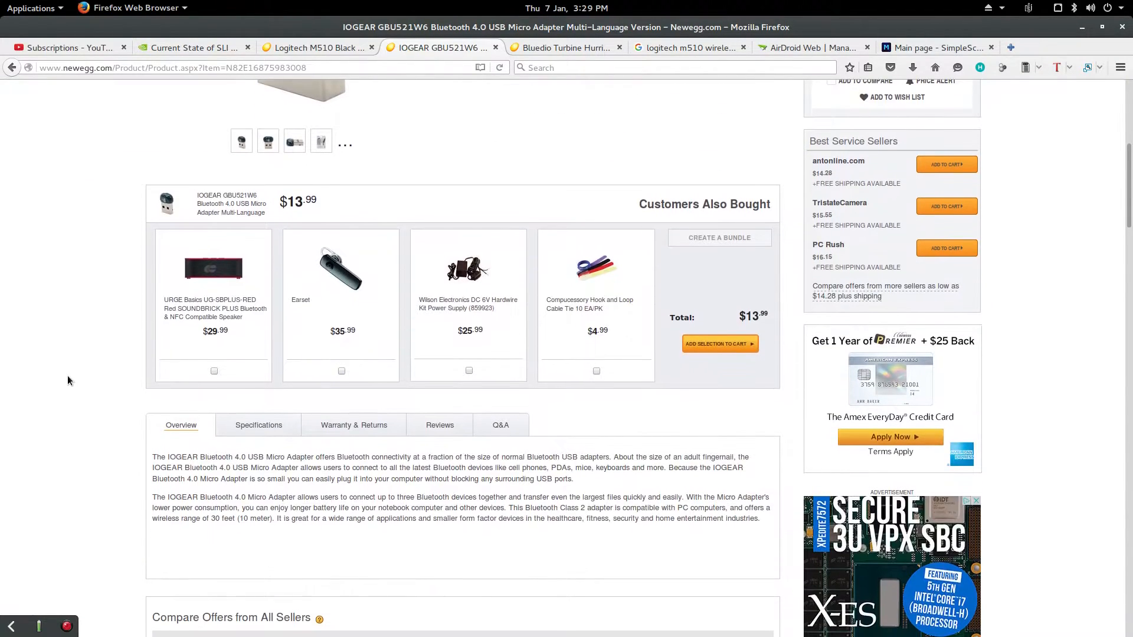
scroll(down, 3)
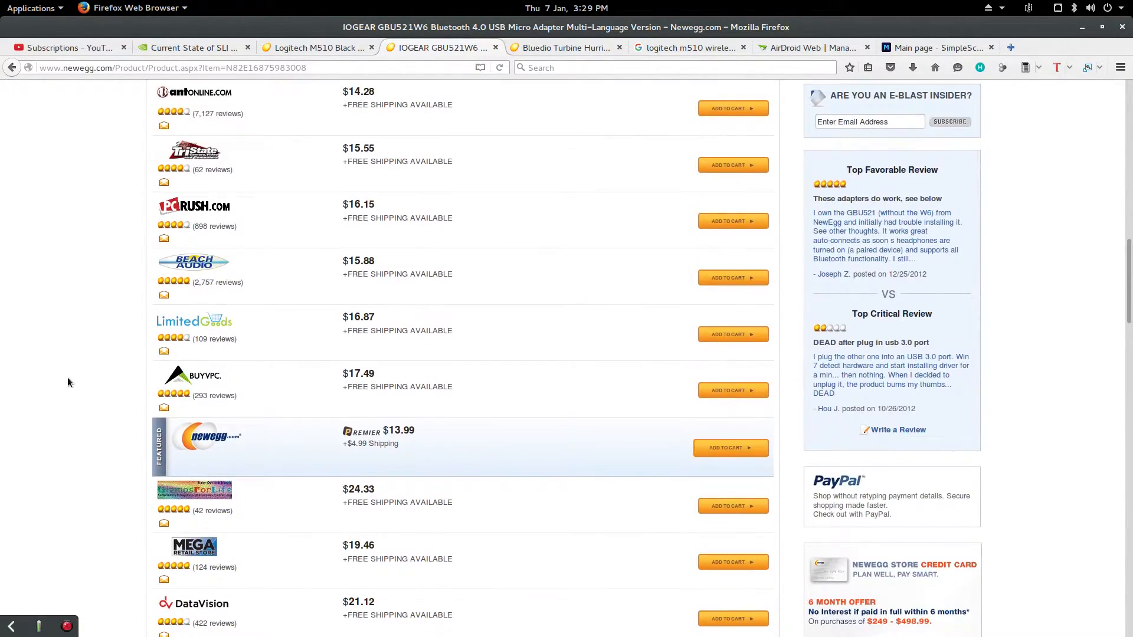
scroll(up, 3)
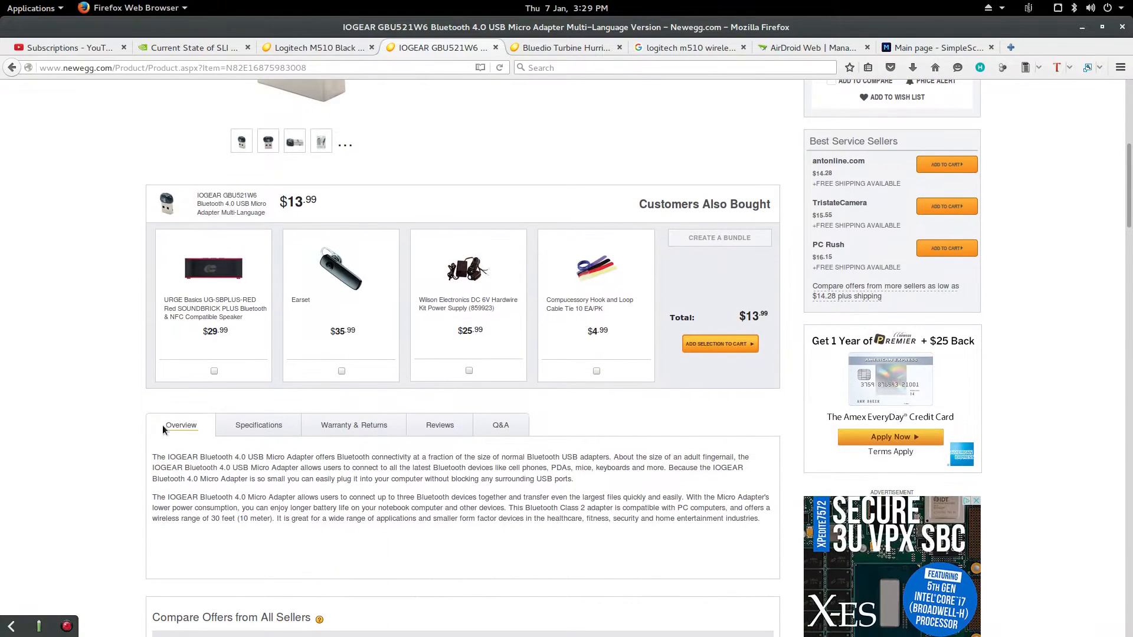
- Read the IOGEAR Specifications details and features, then return to the Bluedio tab
click(258, 425)
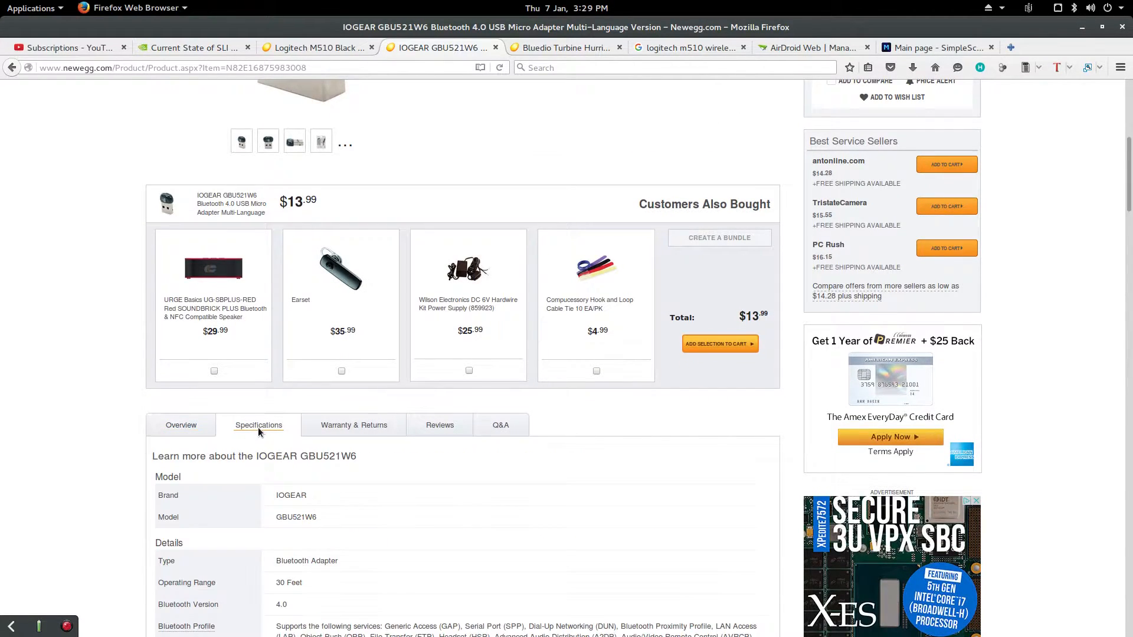
scroll(down, 3)
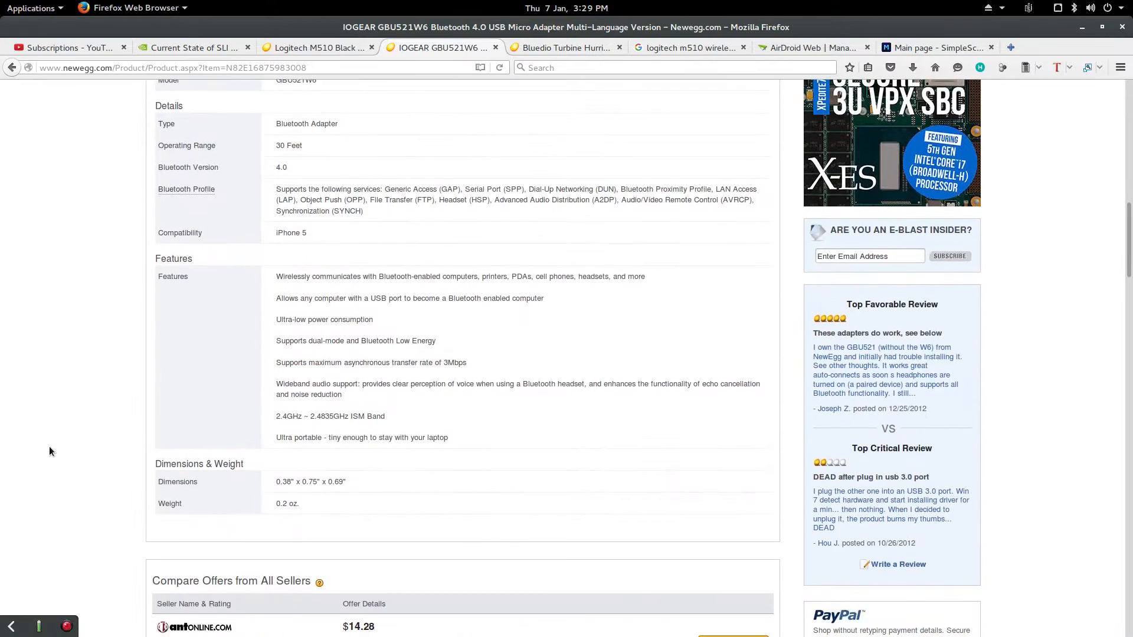
scroll(down, 3)
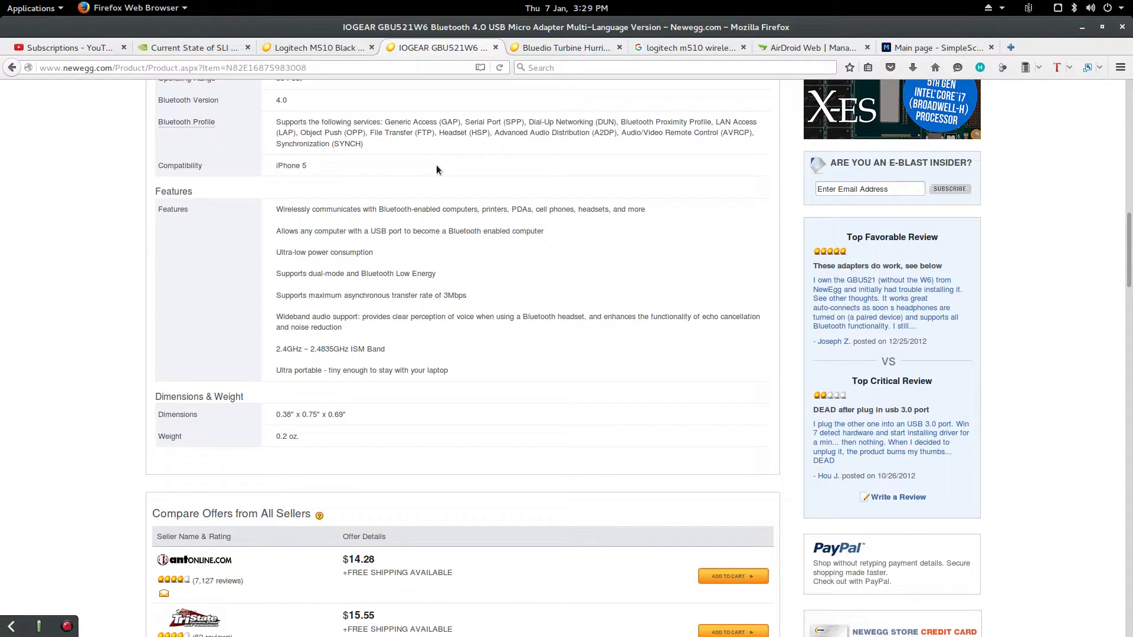
mouse_move(571, 158)
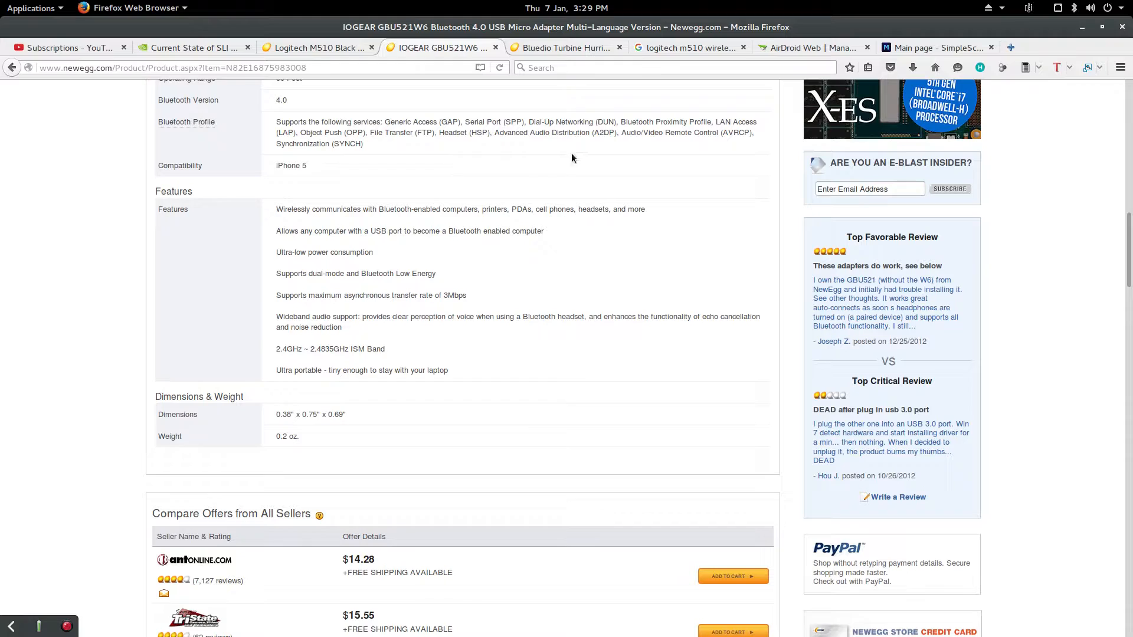
mouse_move(191, 148)
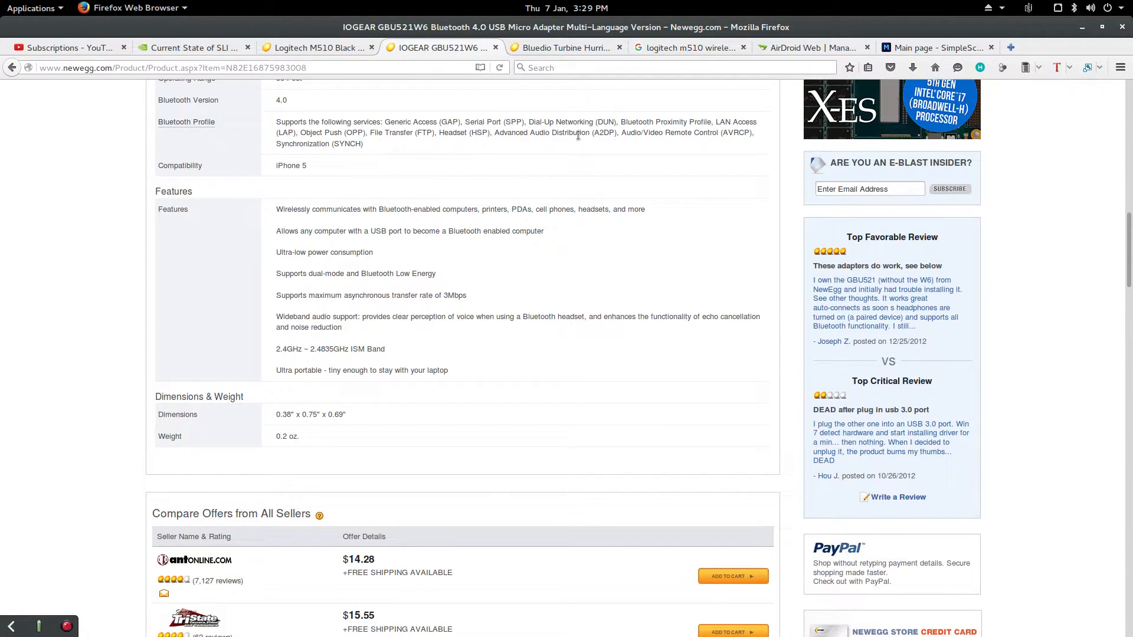
mouse_move(320, 155)
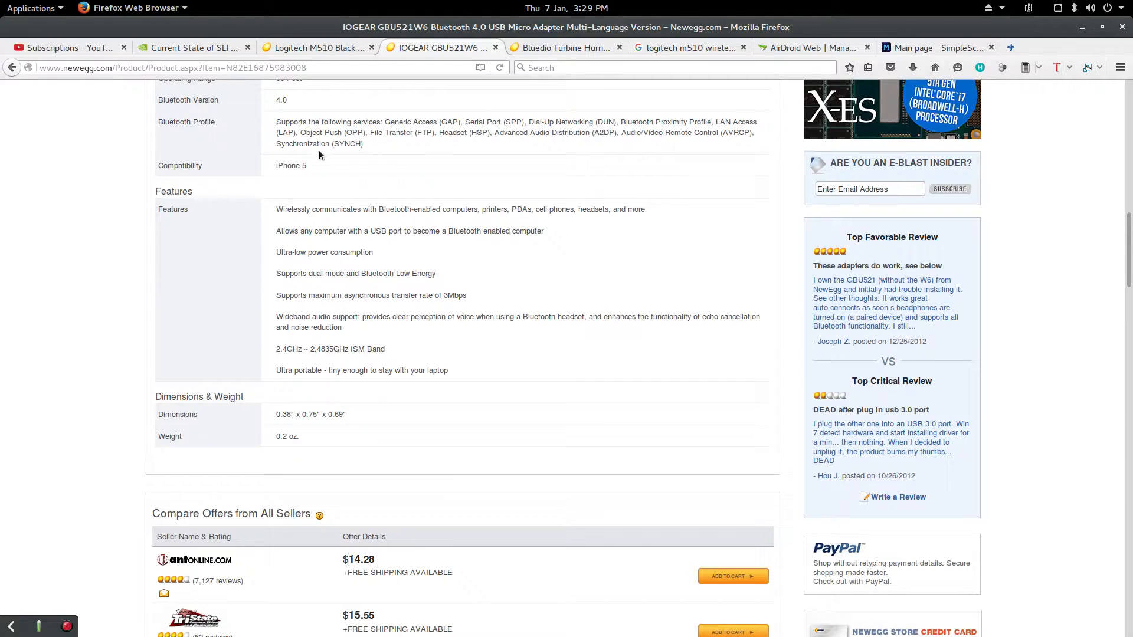
mouse_move(478, 148)
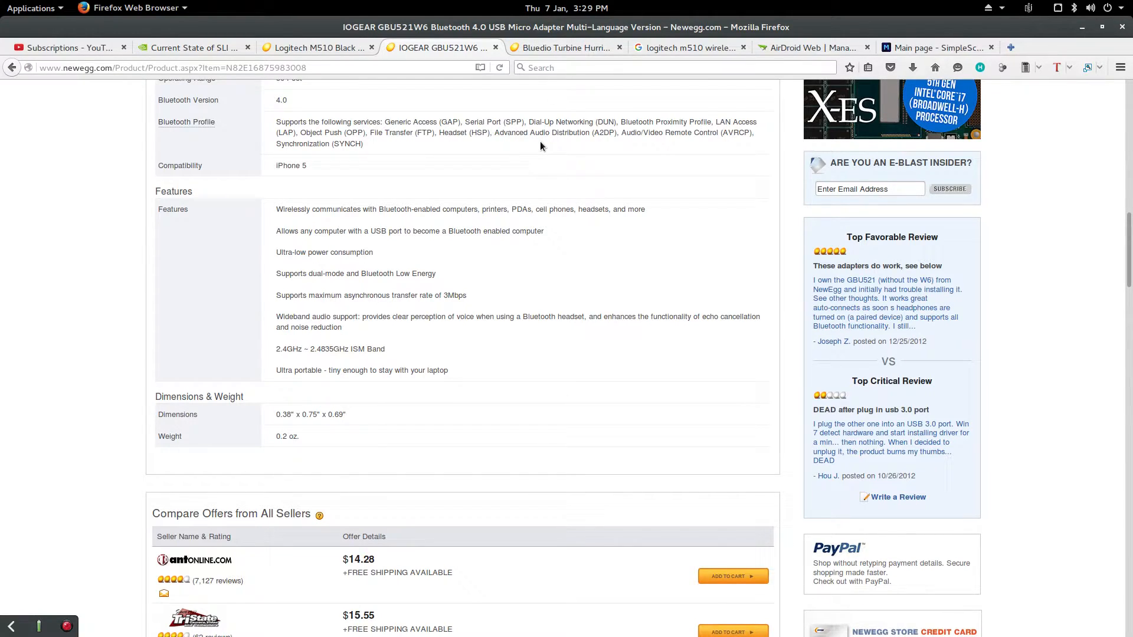
click(566, 47)
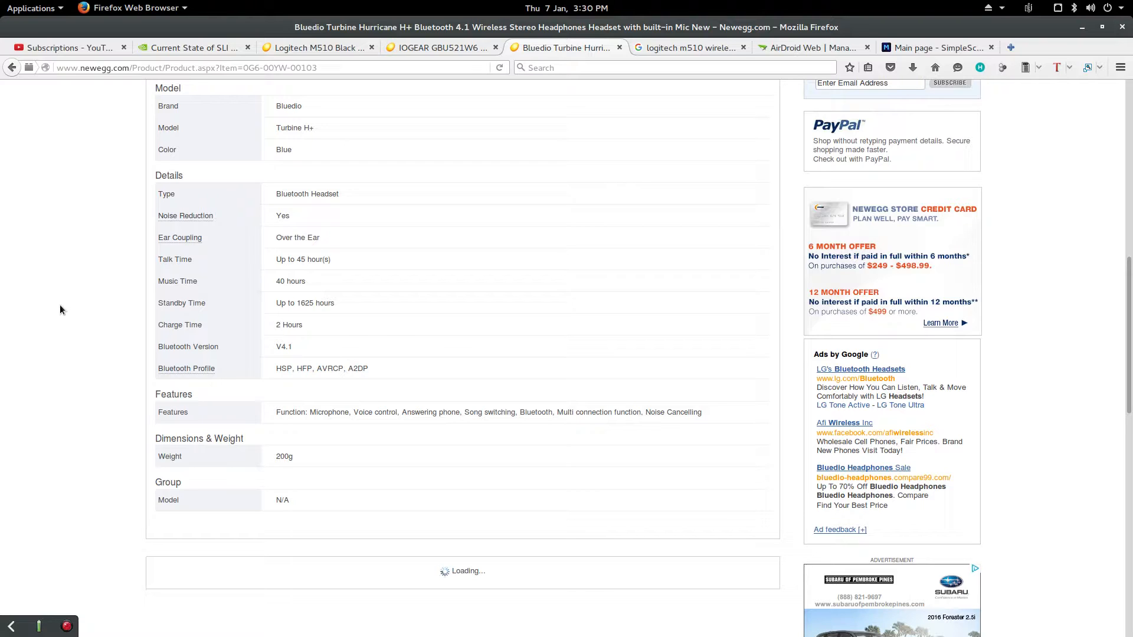
mouse_move(101, 366)
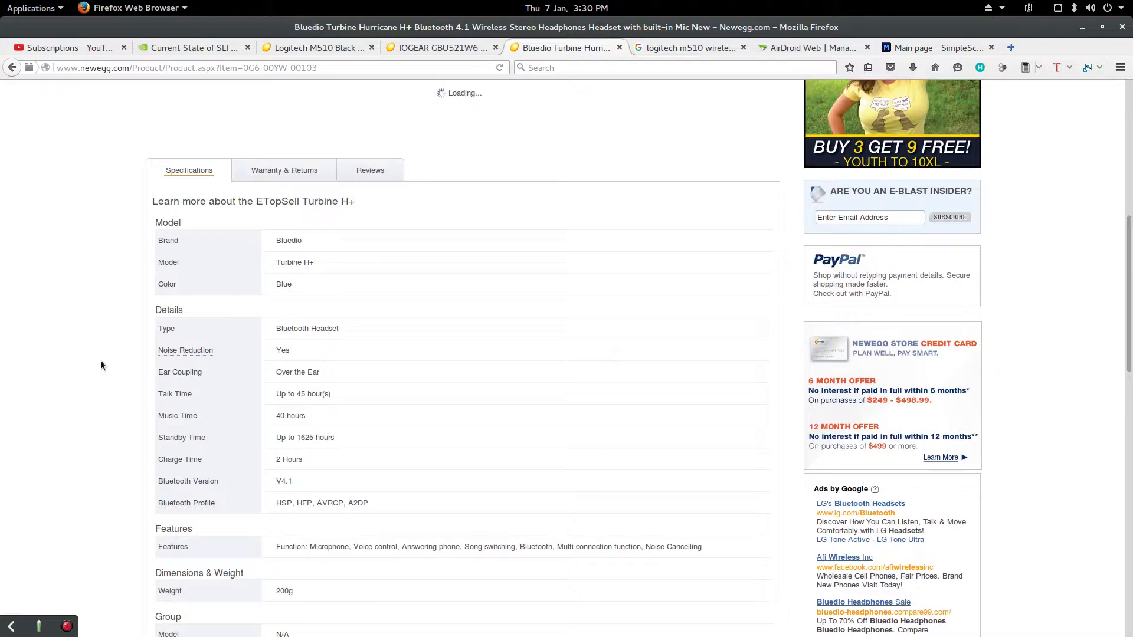
mouse_move(387, 443)
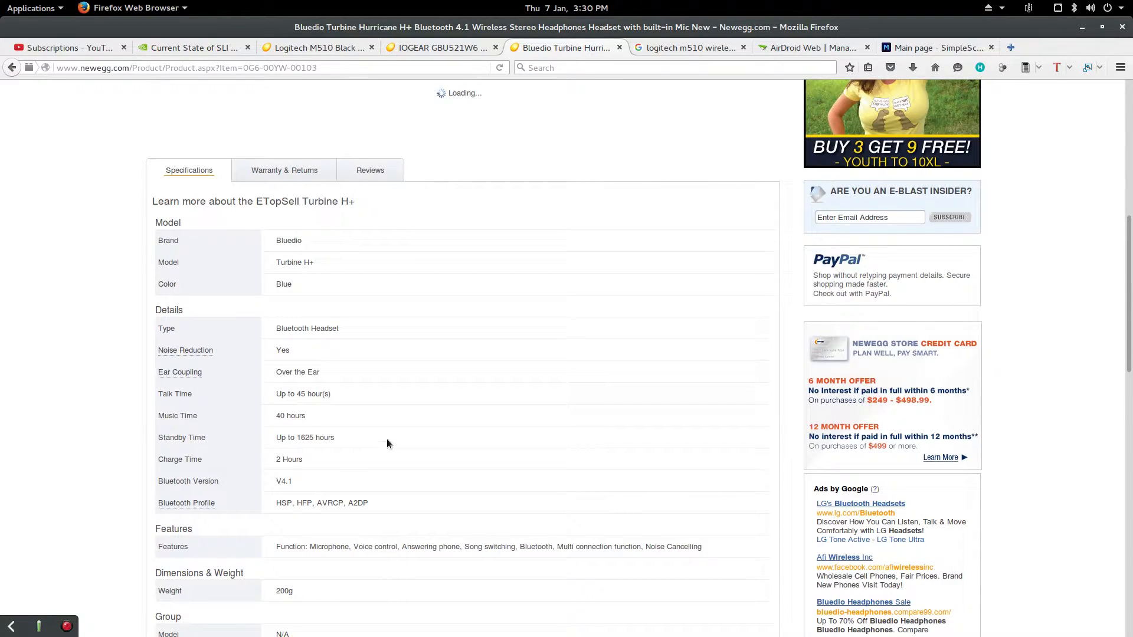
mouse_move(414, 434)
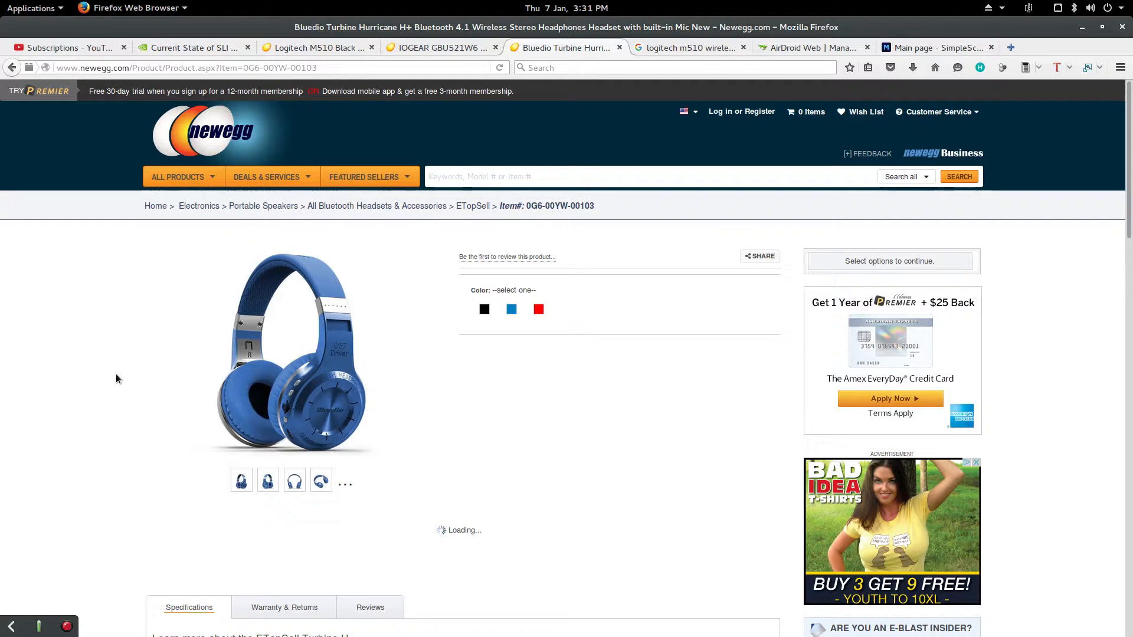
- Scroll through the Bluedio Turbine H+ specifications
scroll(down, 3)
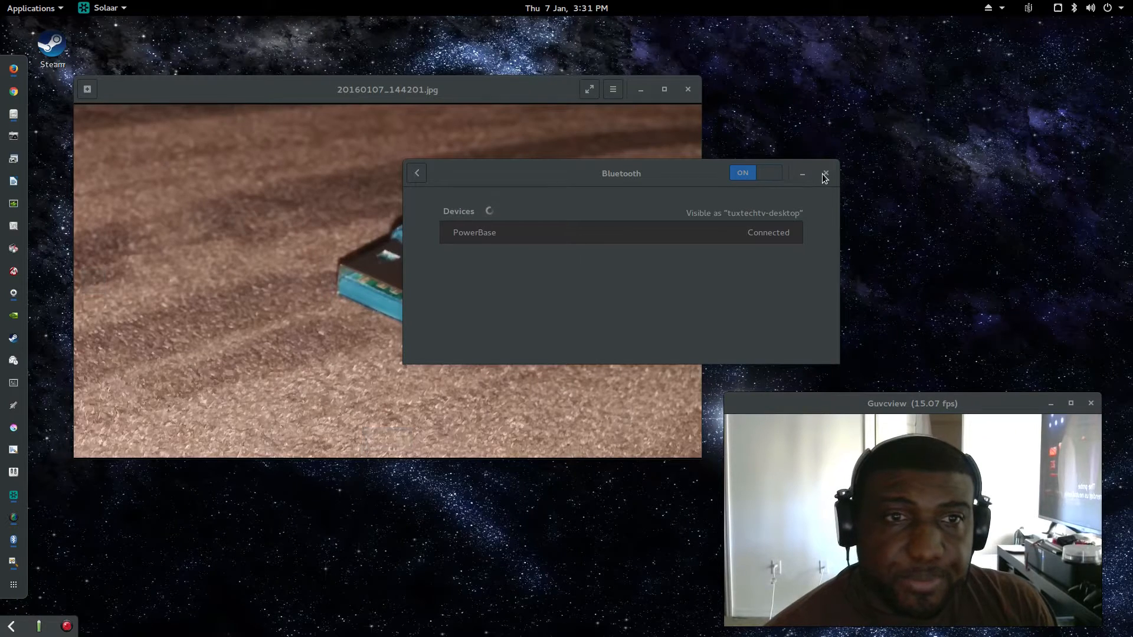
- Close Bluetooth settings and advance Image Viewer to the blue mouse with USB receiver
click(824, 176)
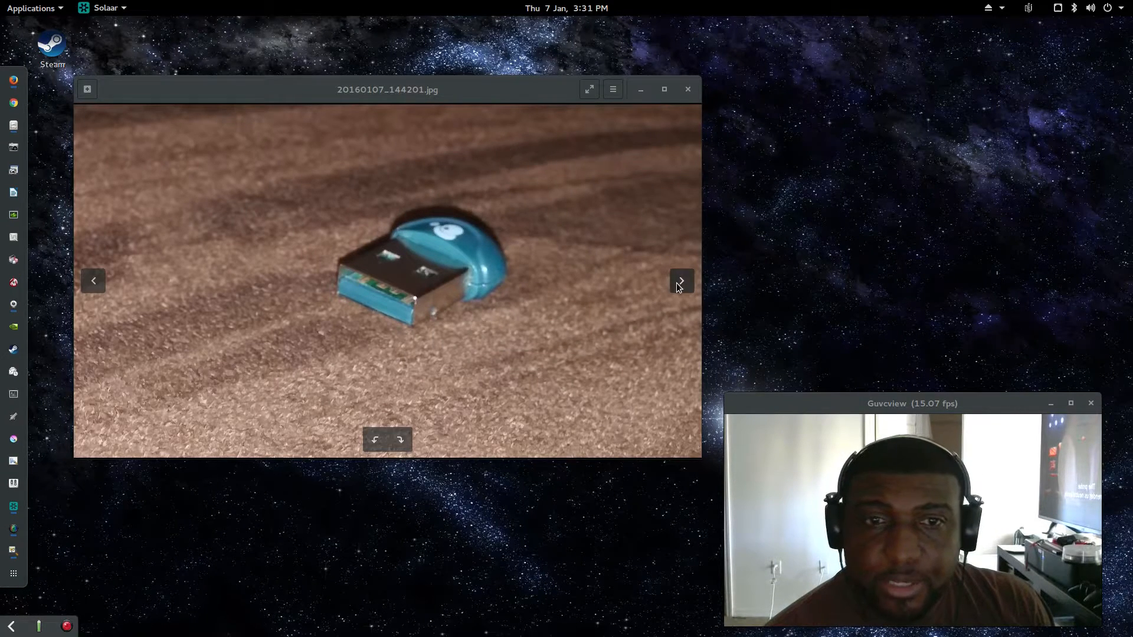
click(679, 280)
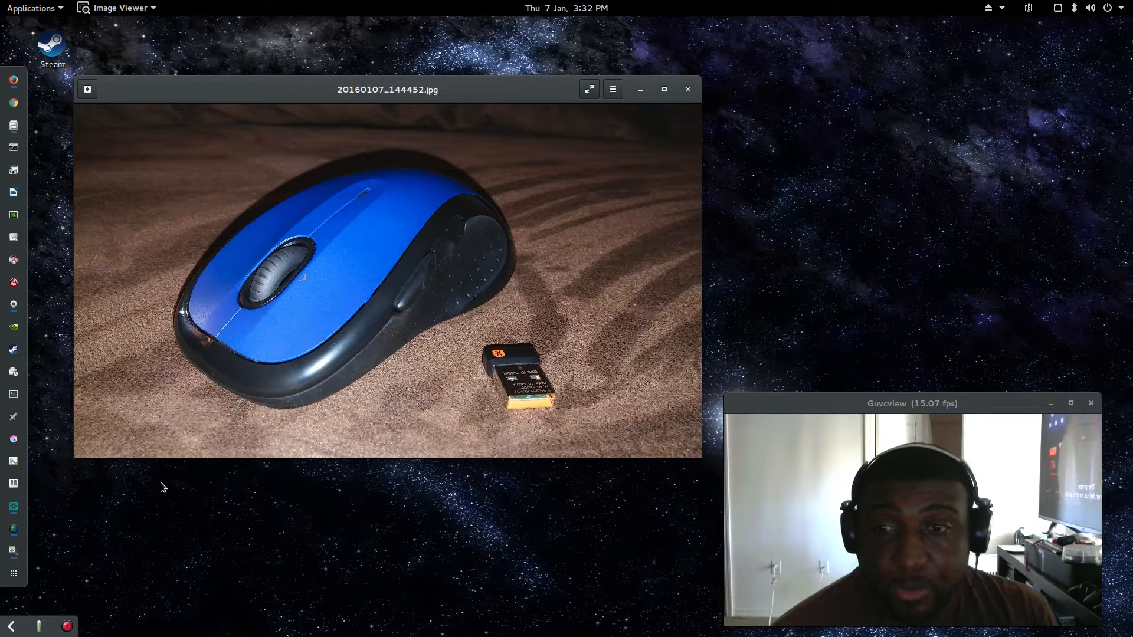
mouse_move(13, 505)
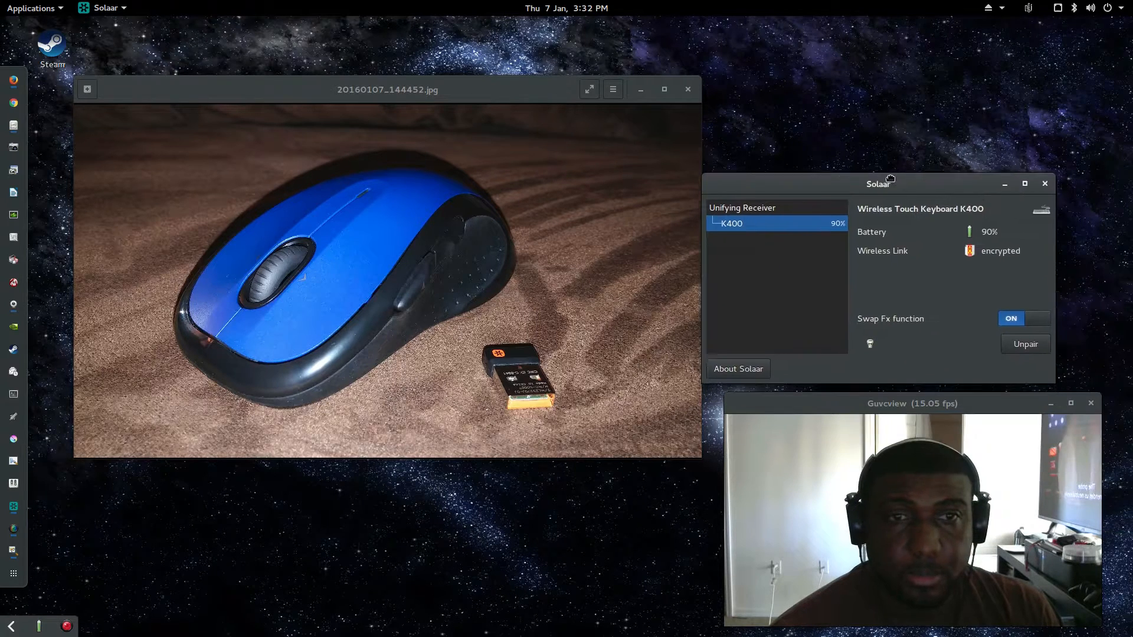
- Move the Solaar window to the top right, beside the photo
drag(890, 179, 899, 88)
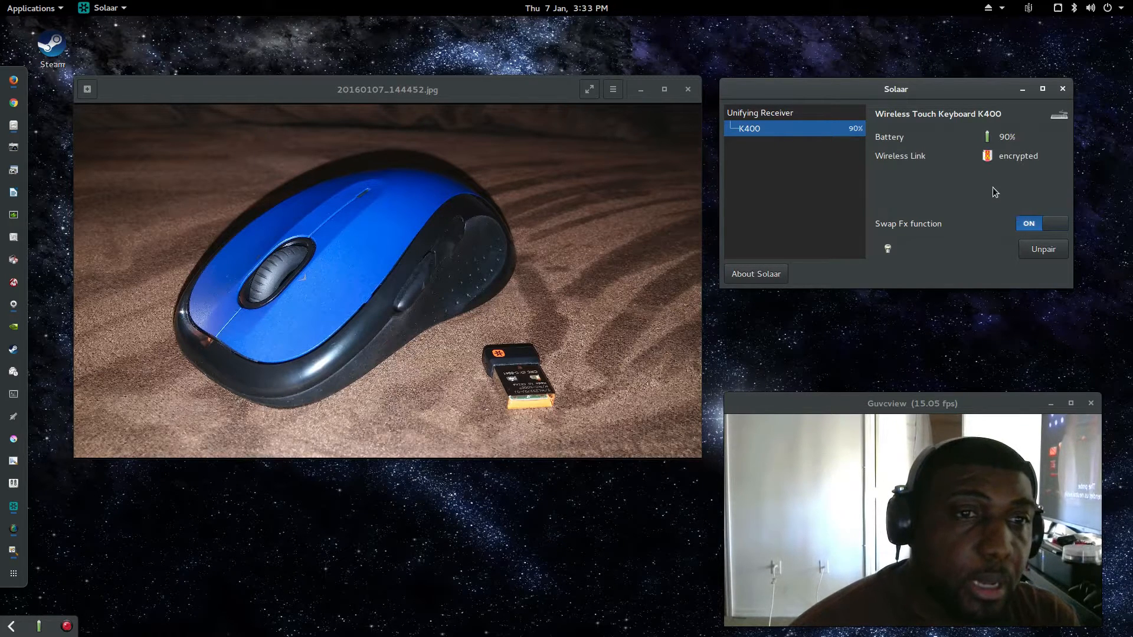
mouse_move(962, 266)
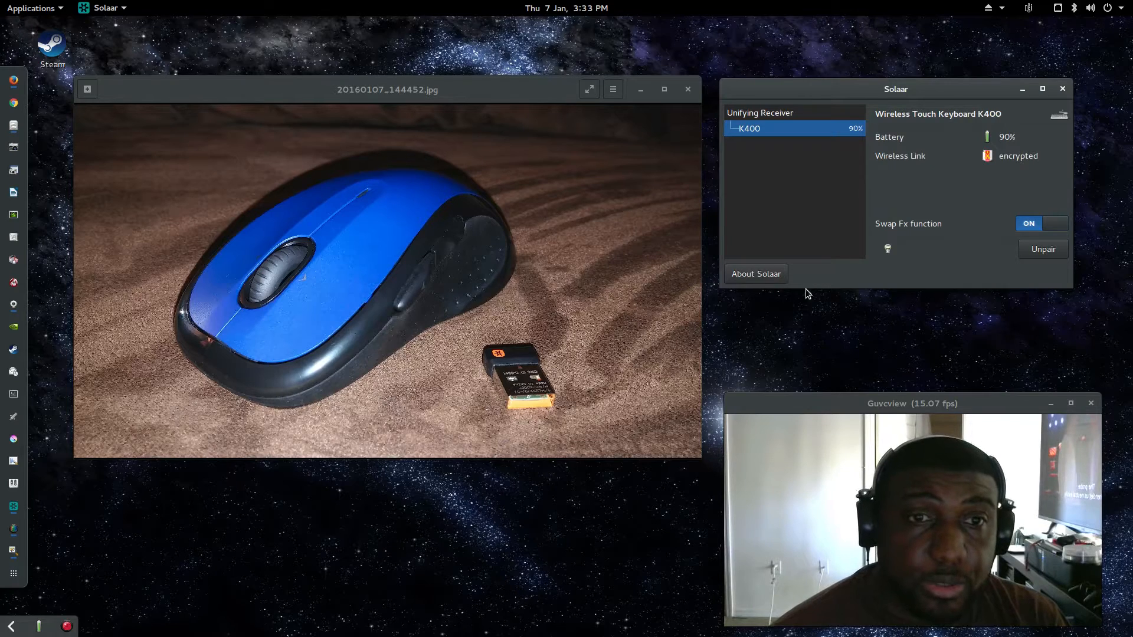
mouse_move(989, 276)
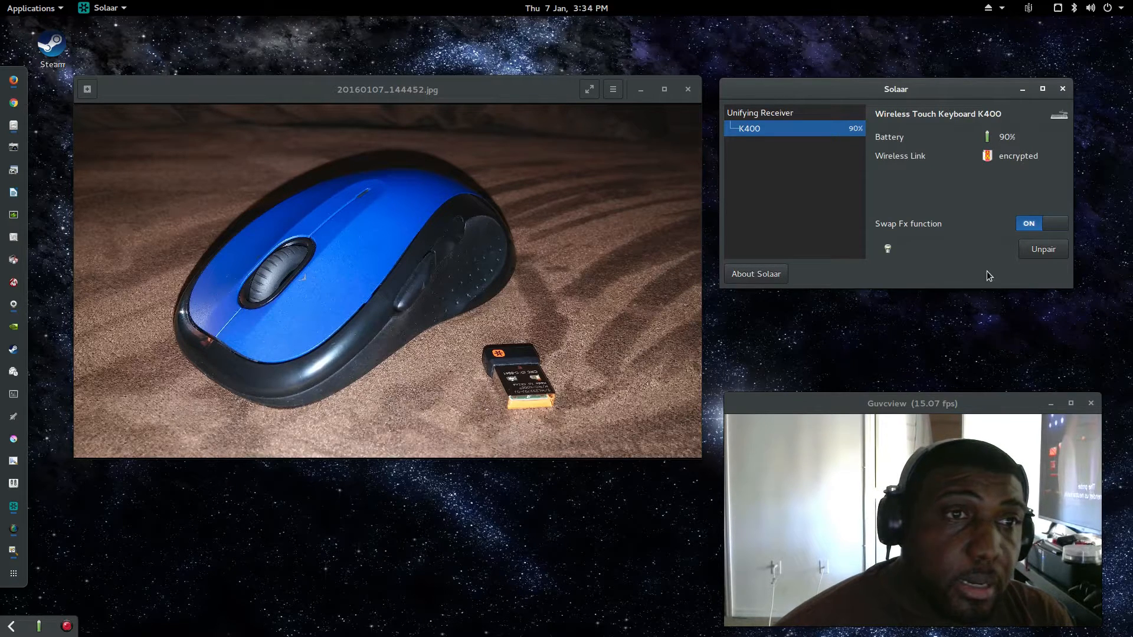
mouse_move(829, 272)
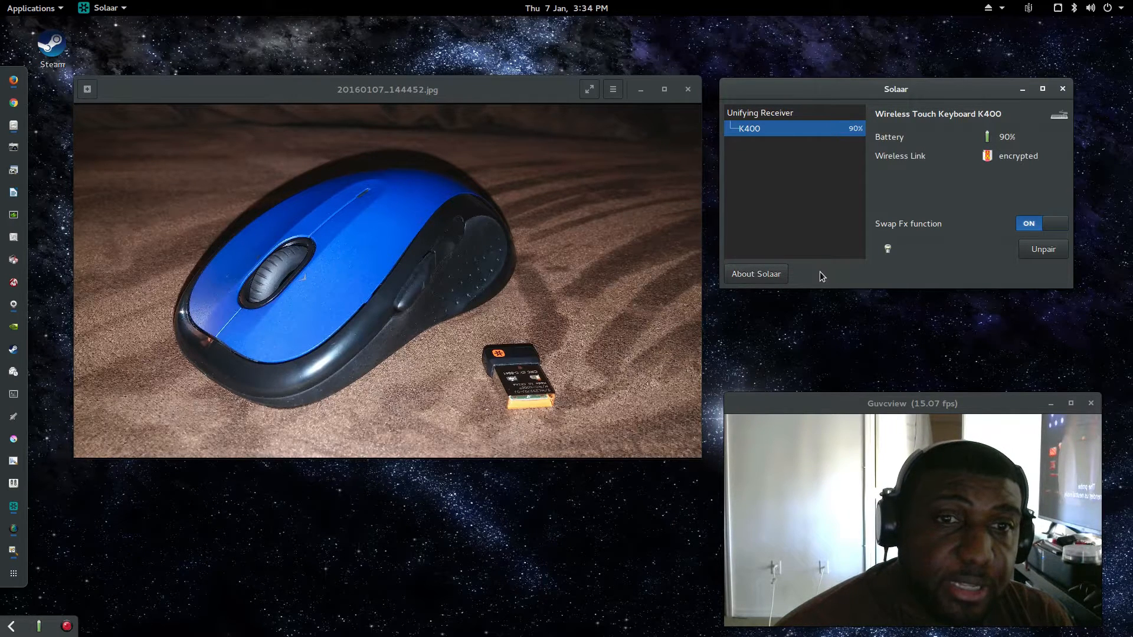
- Pair the Wireless Mouse M510 to the Unifying Receiver and close the found-device dialog
click(758, 113)
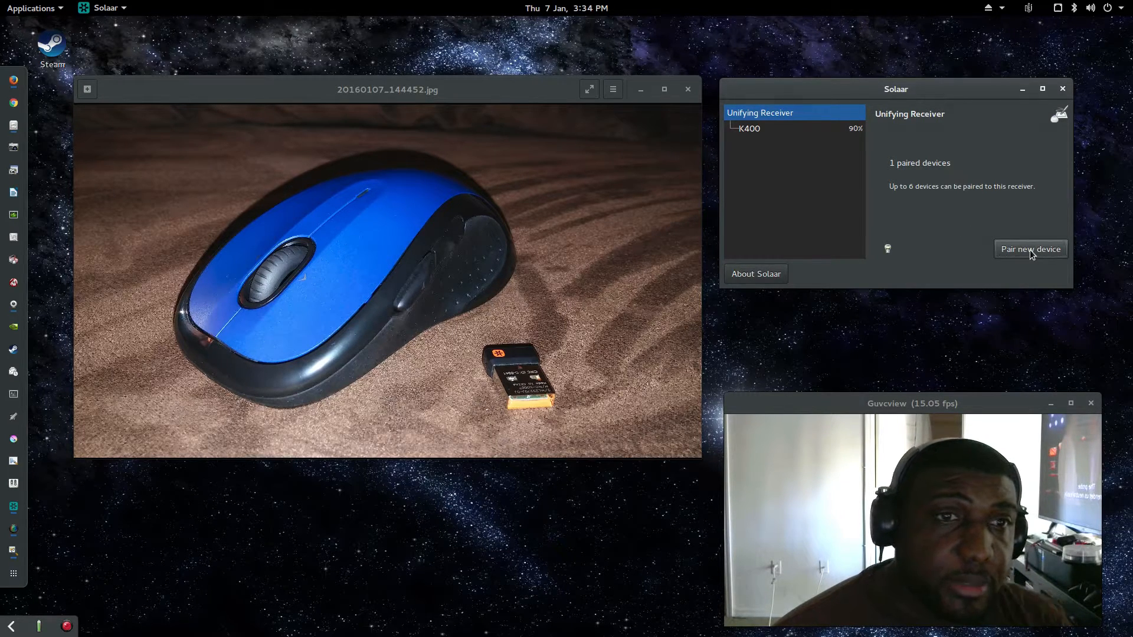
click(1029, 248)
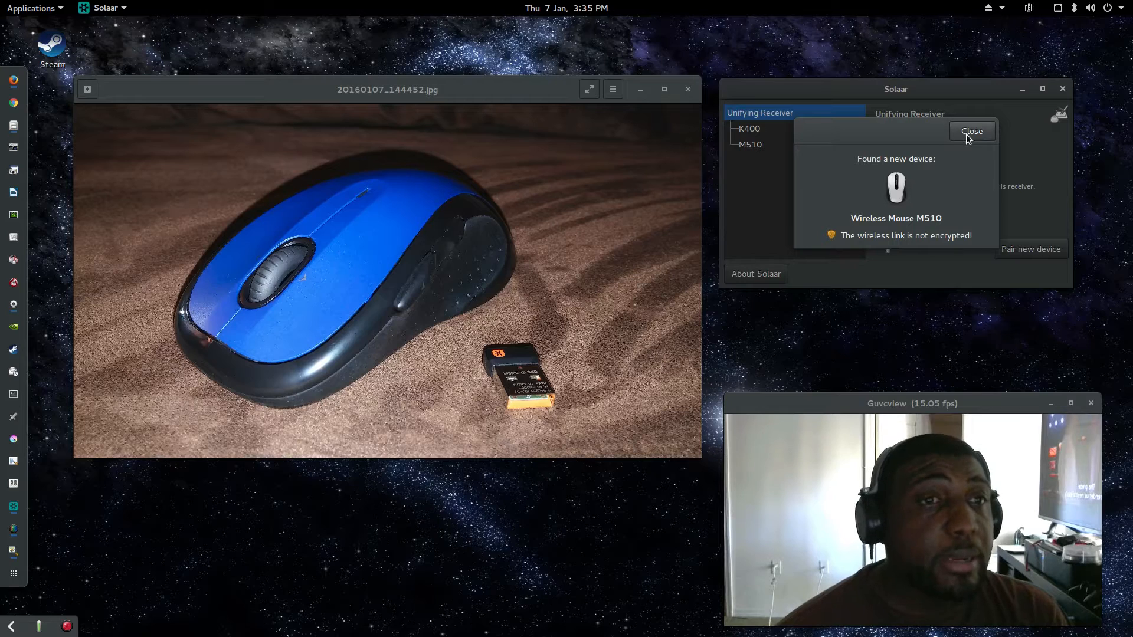
click(969, 131)
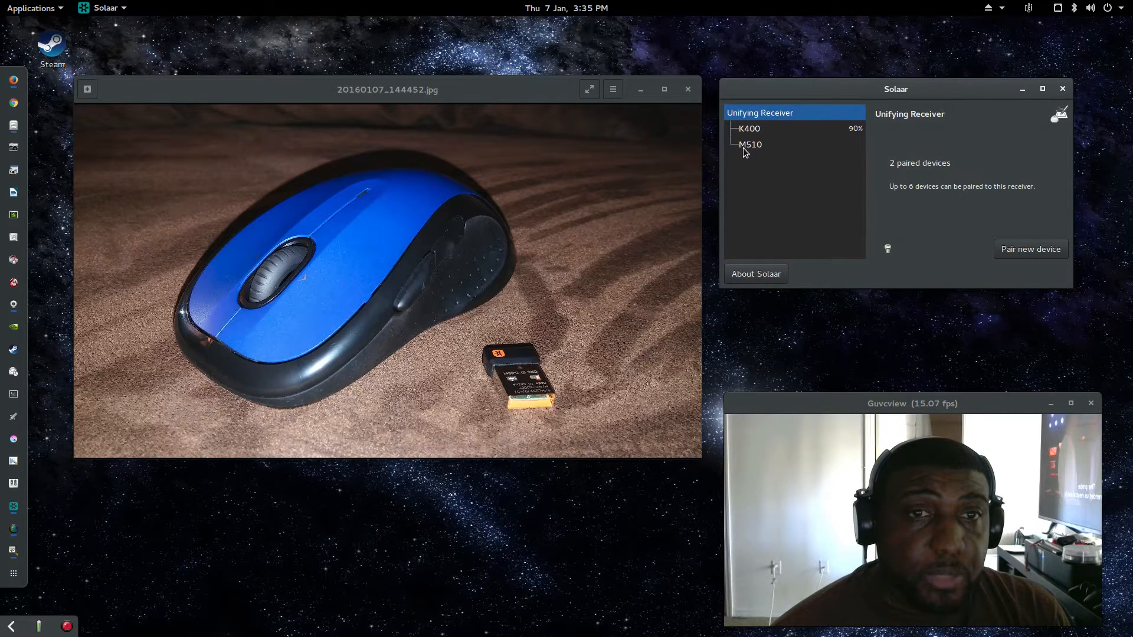
- Switch between the M510 and K400 entries, ending on K400 (90% battery, encrypted)
click(749, 144)
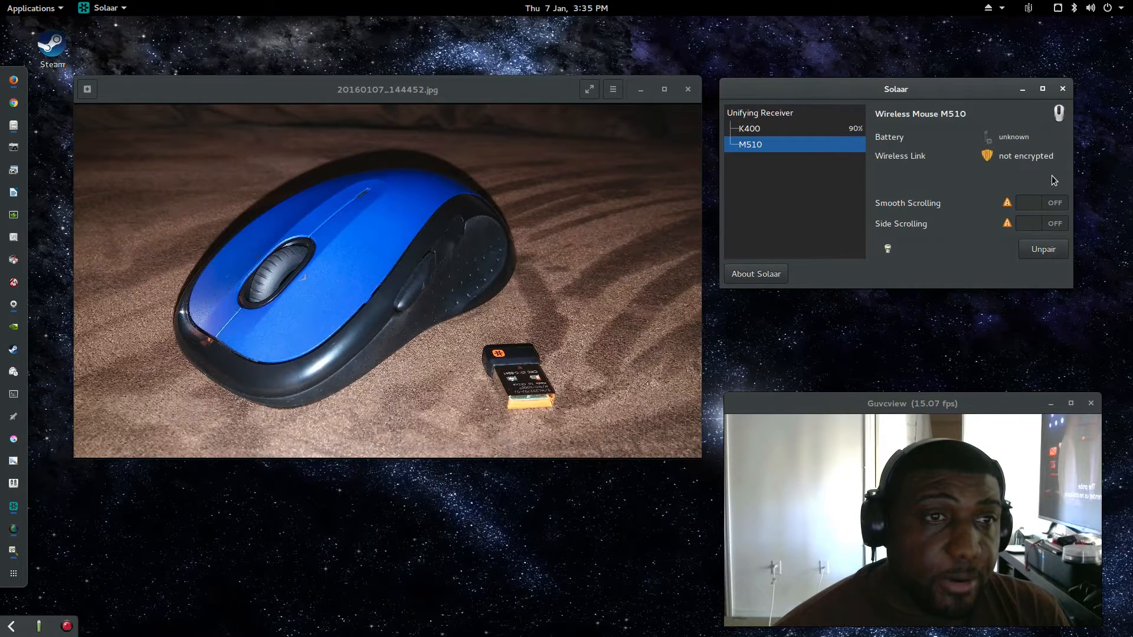
click(749, 128)
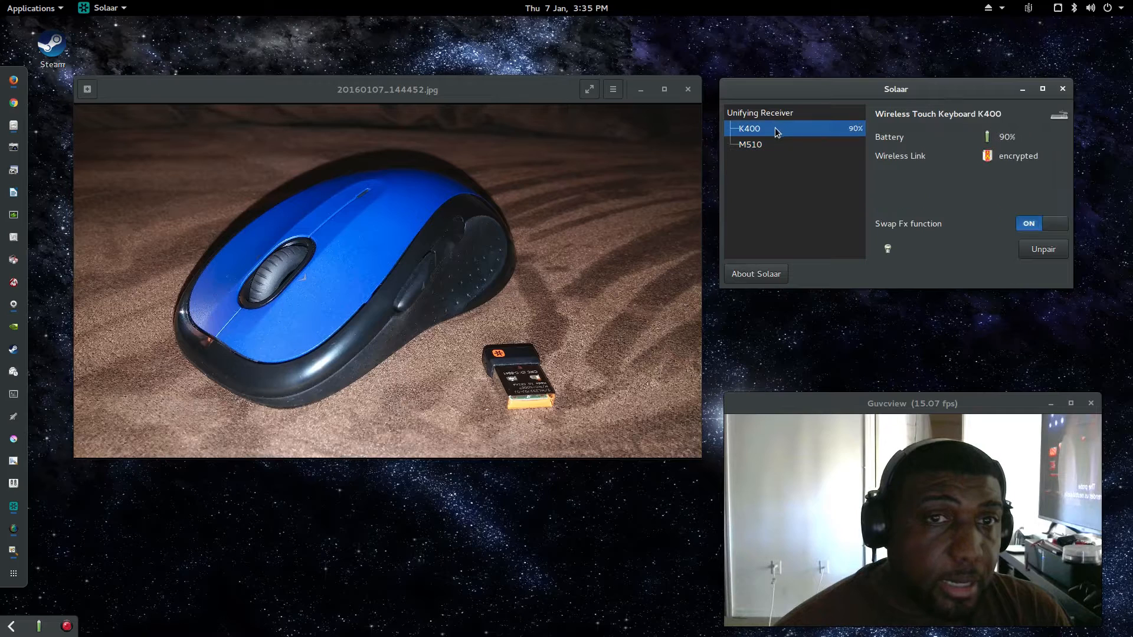
mouse_move(957, 156)
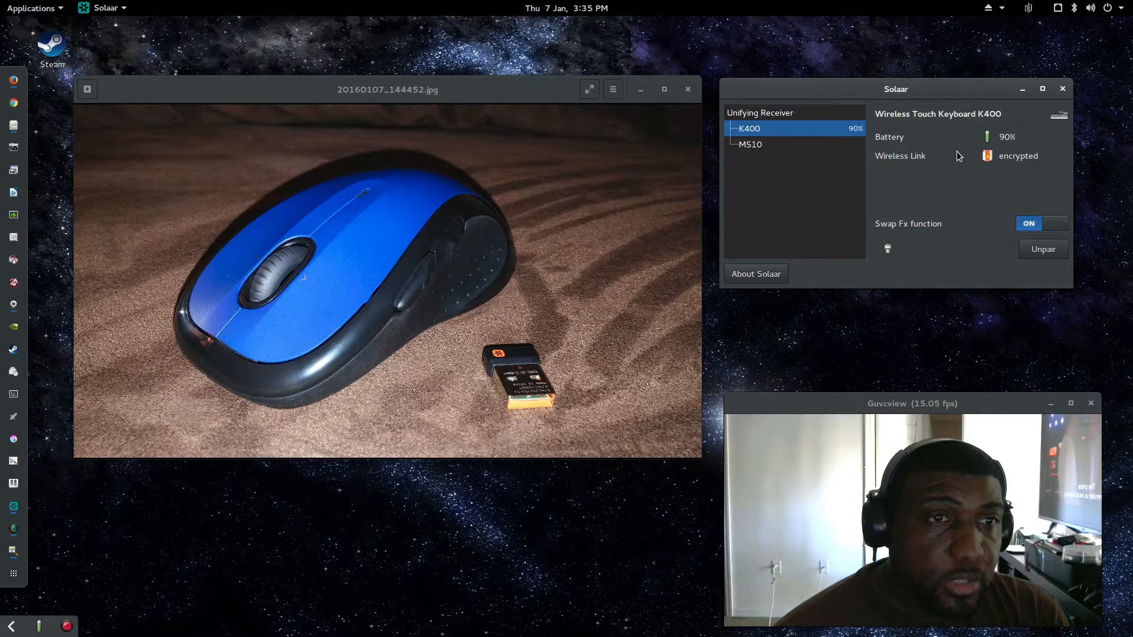
mouse_move(1014, 165)
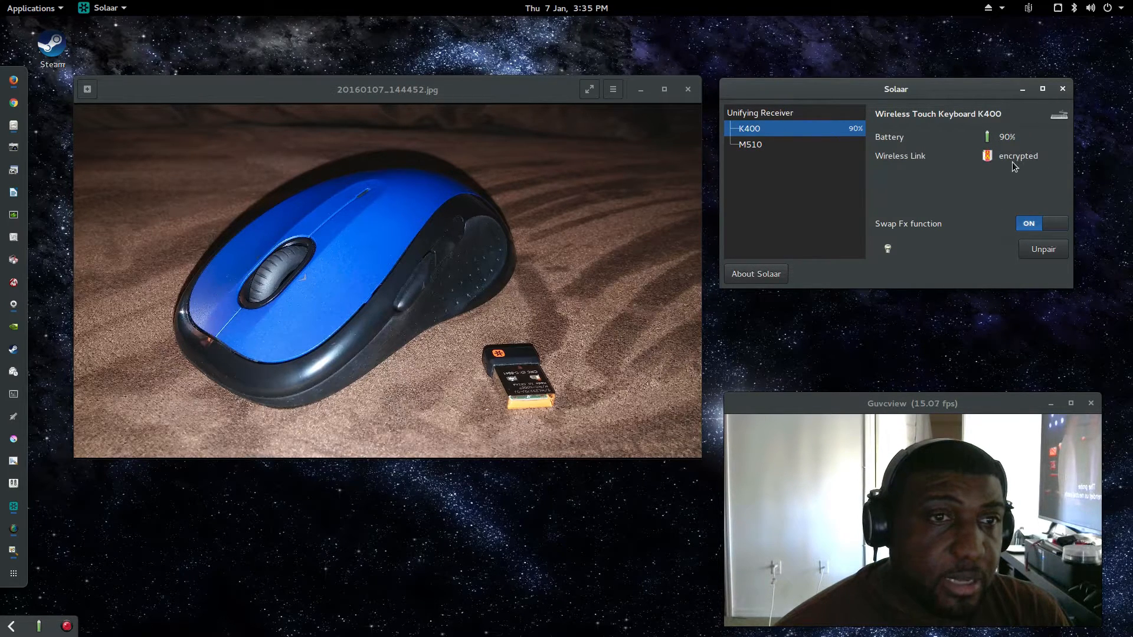
mouse_move(790, 142)
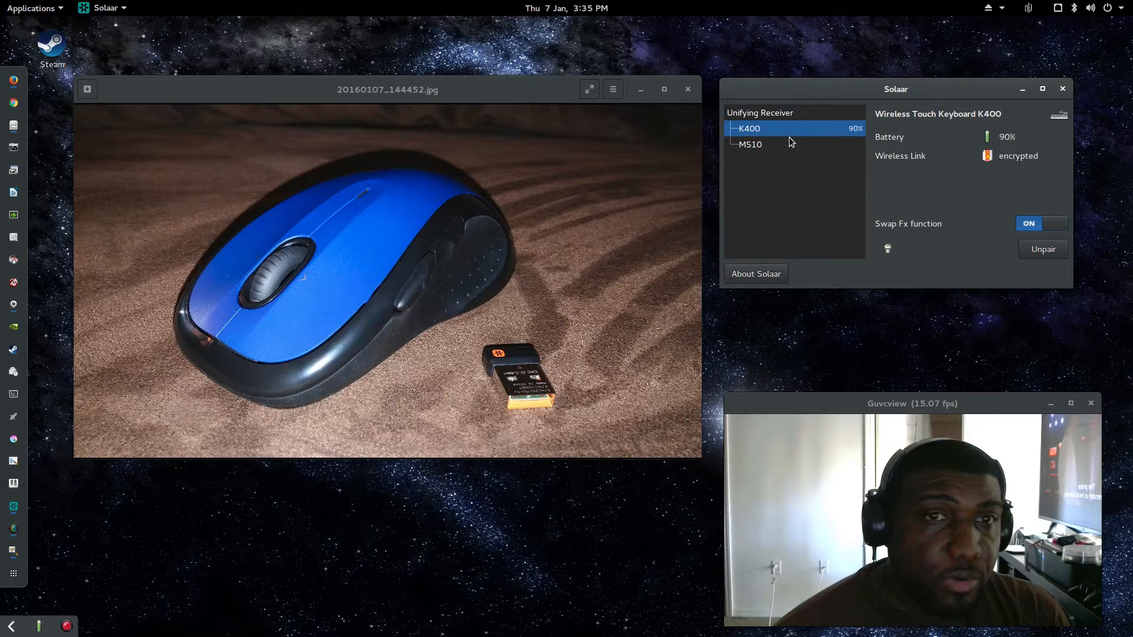
click(749, 144)
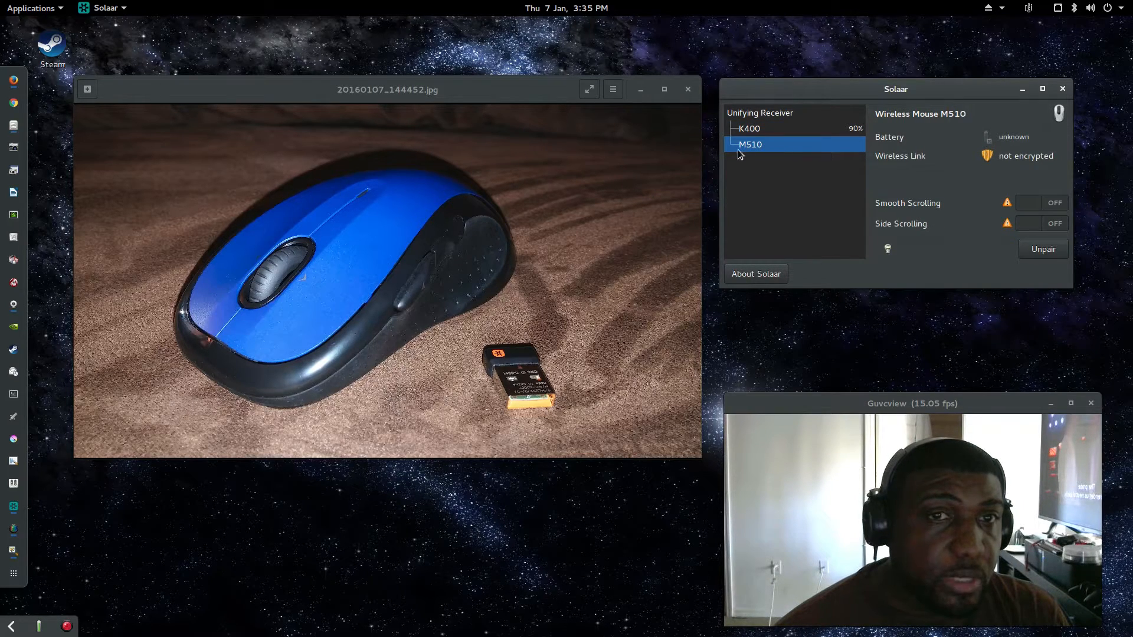
mouse_move(921, 195)
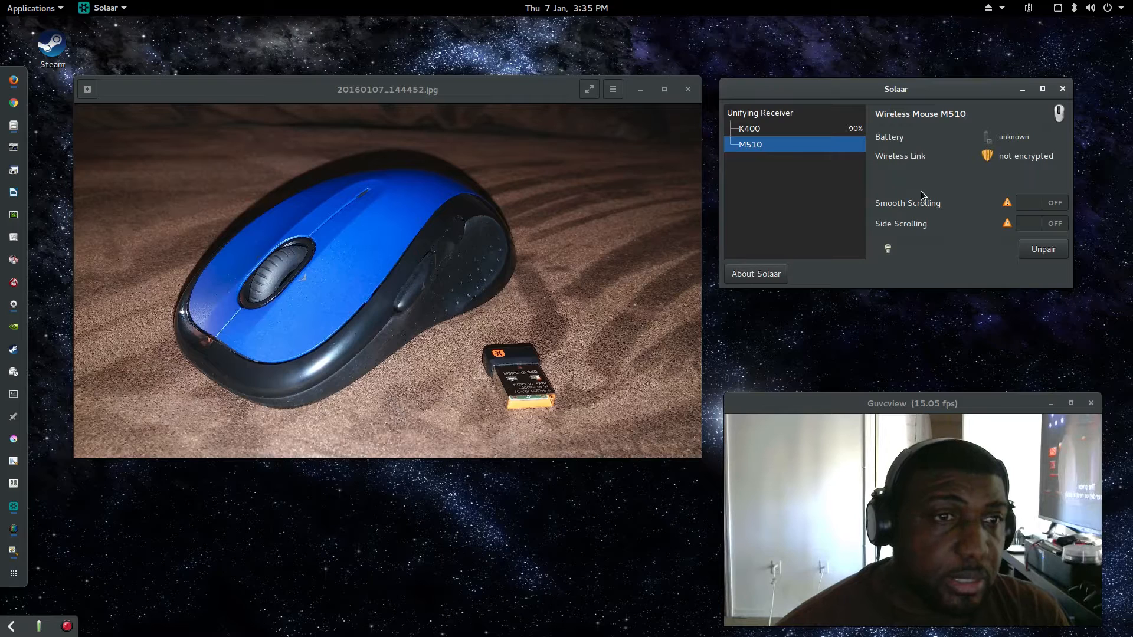
mouse_move(947, 227)
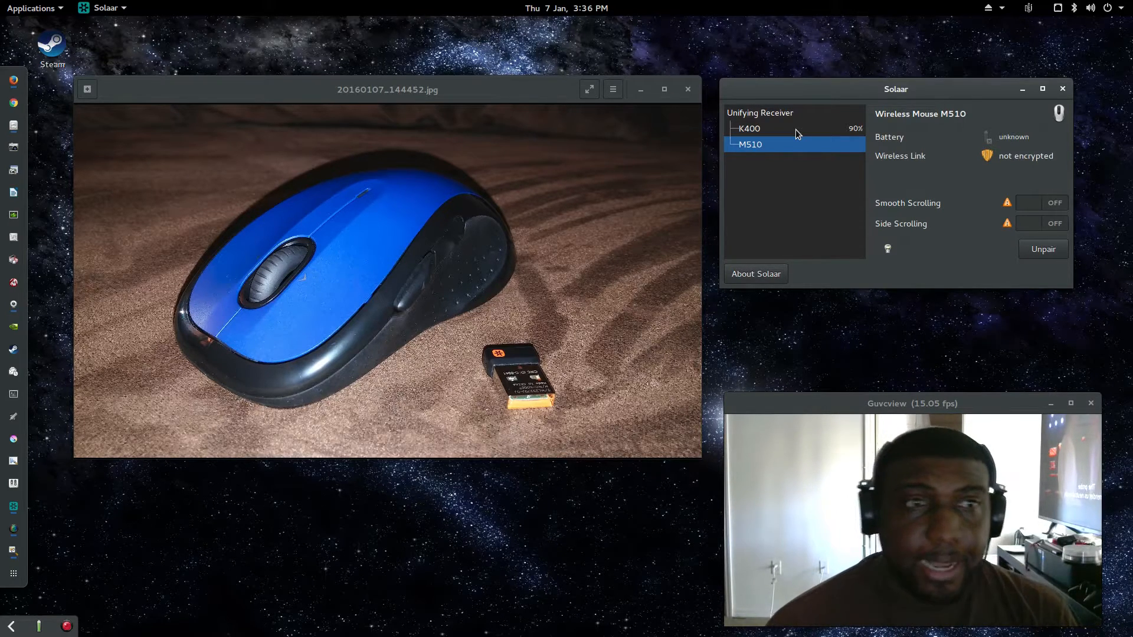
click(750, 129)
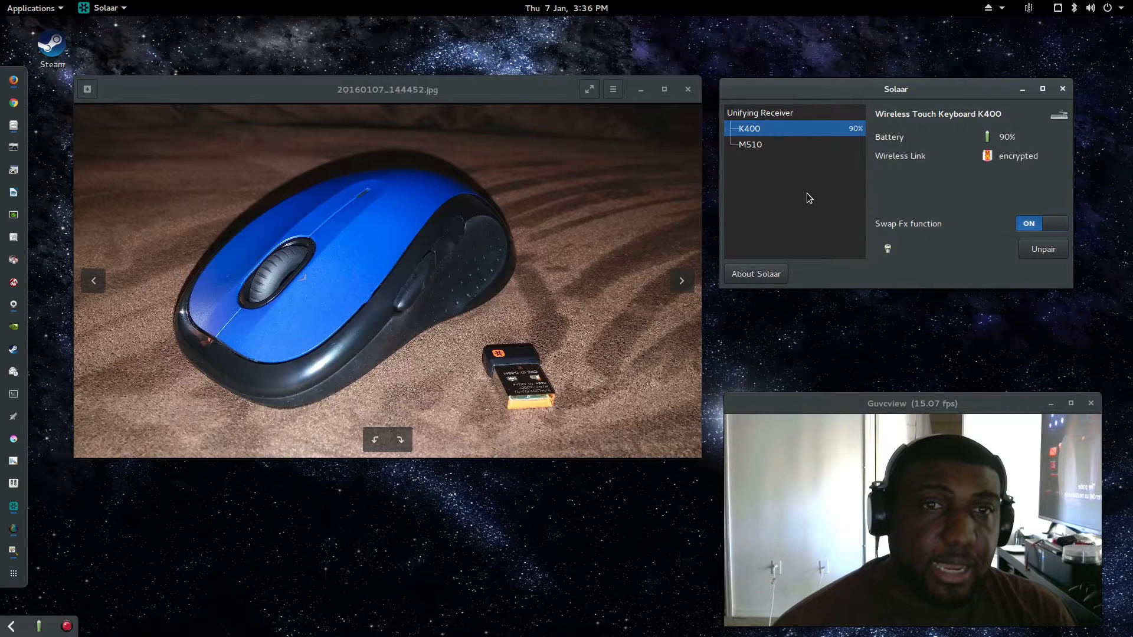
- Select the M510 mouse to show unknown battery and an unencrypted link
click(749, 144)
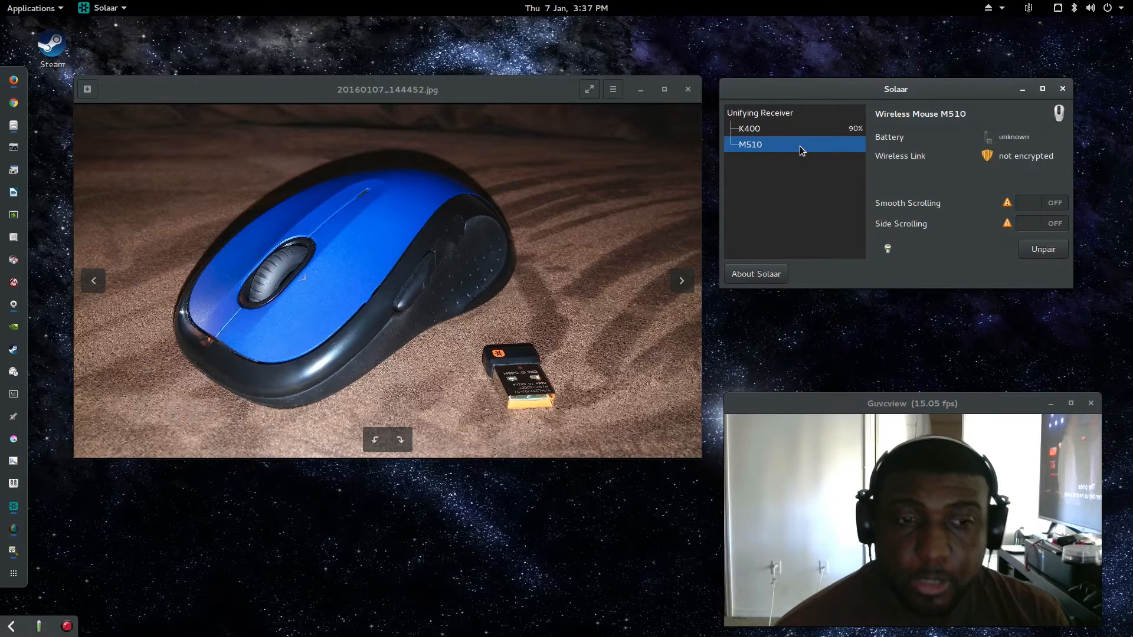
mouse_move(794, 135)
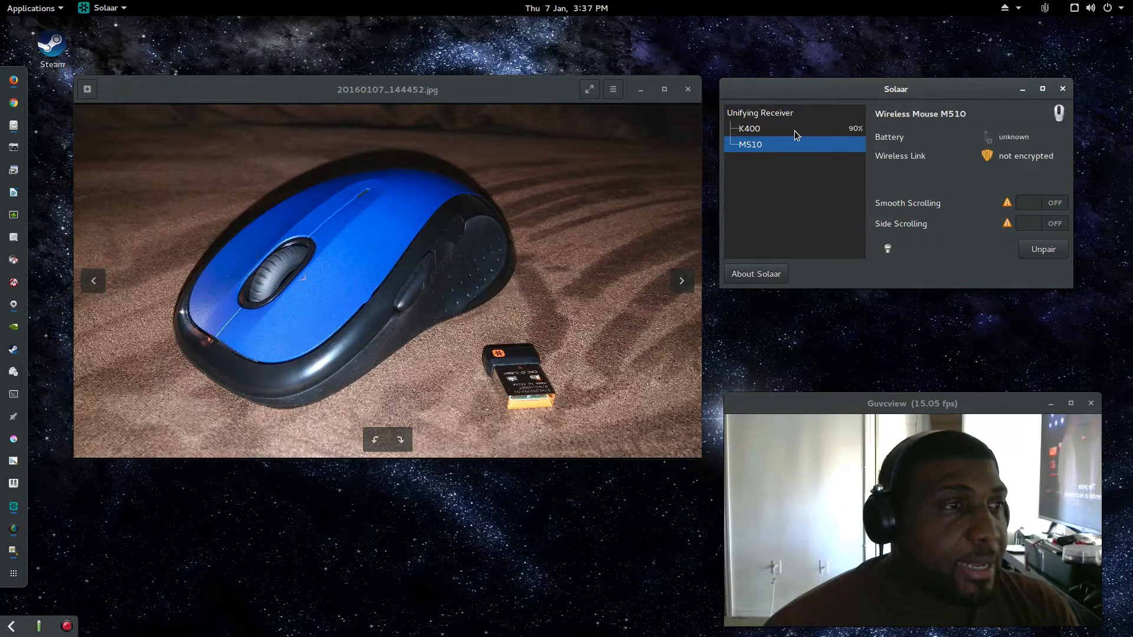
mouse_move(1004, 92)
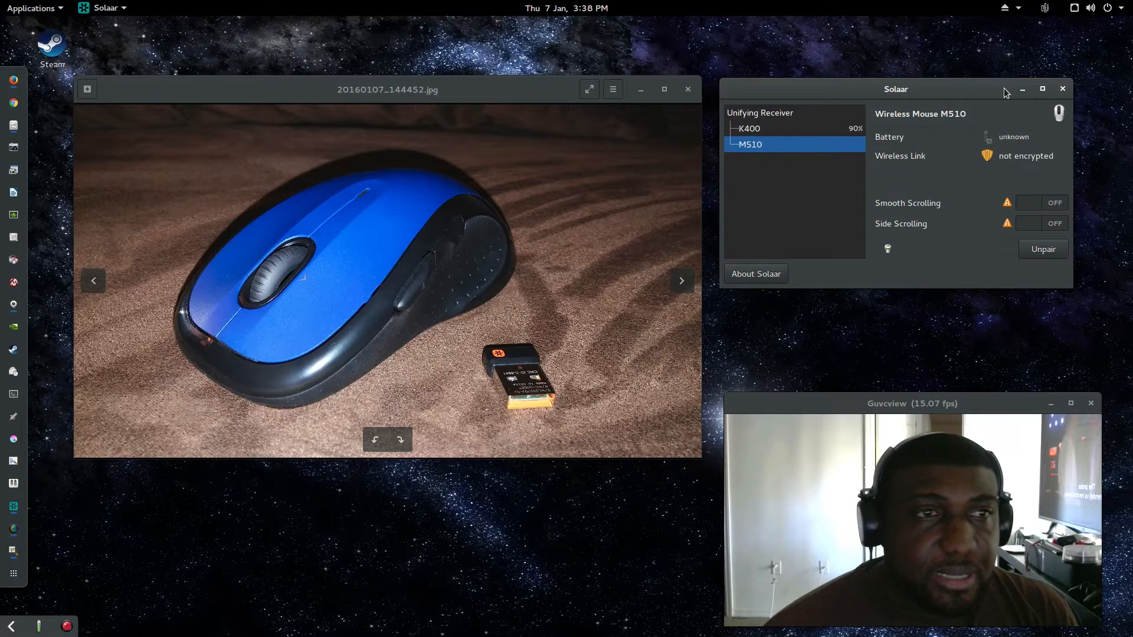
- View K400, M510, then the receiver's 2-device summary, and close Solaar
click(749, 129)
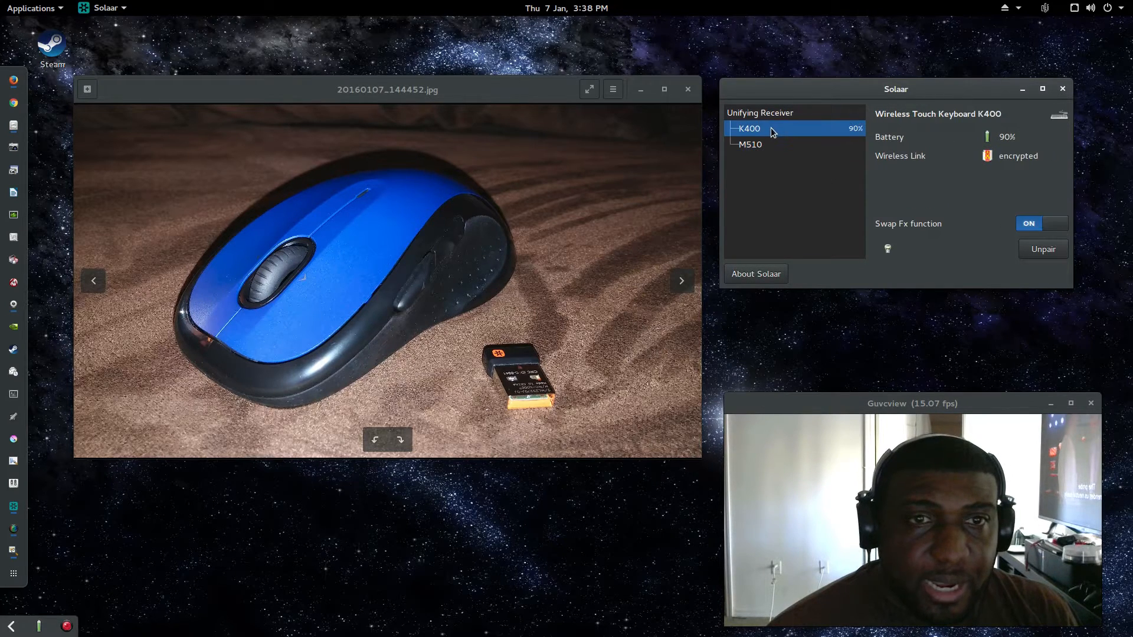
mouse_move(800, 148)
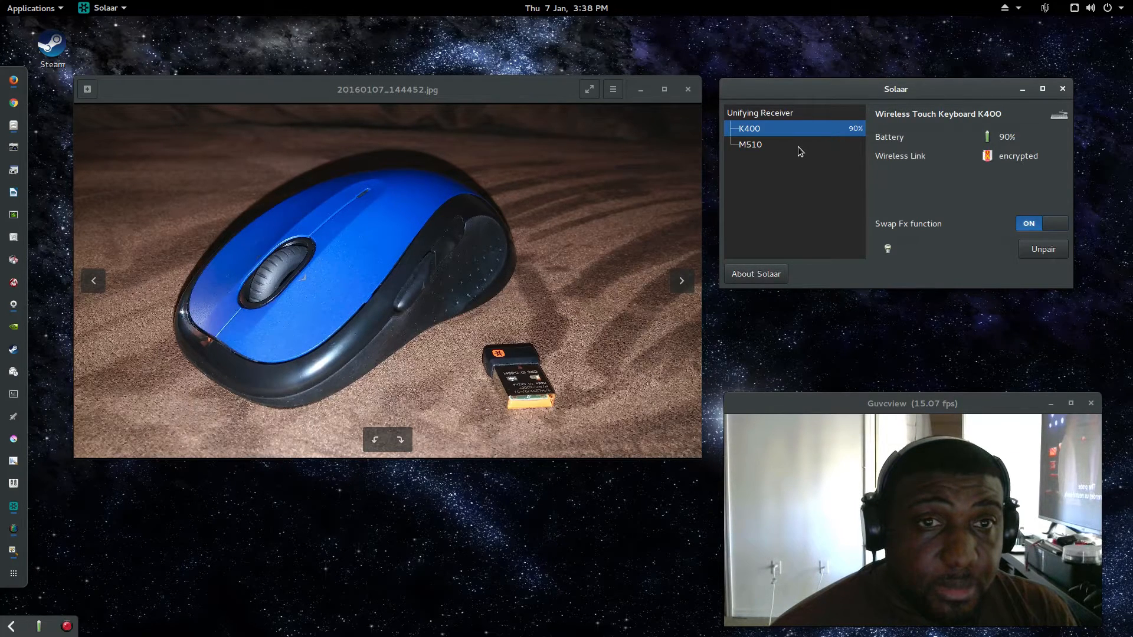
click(749, 144)
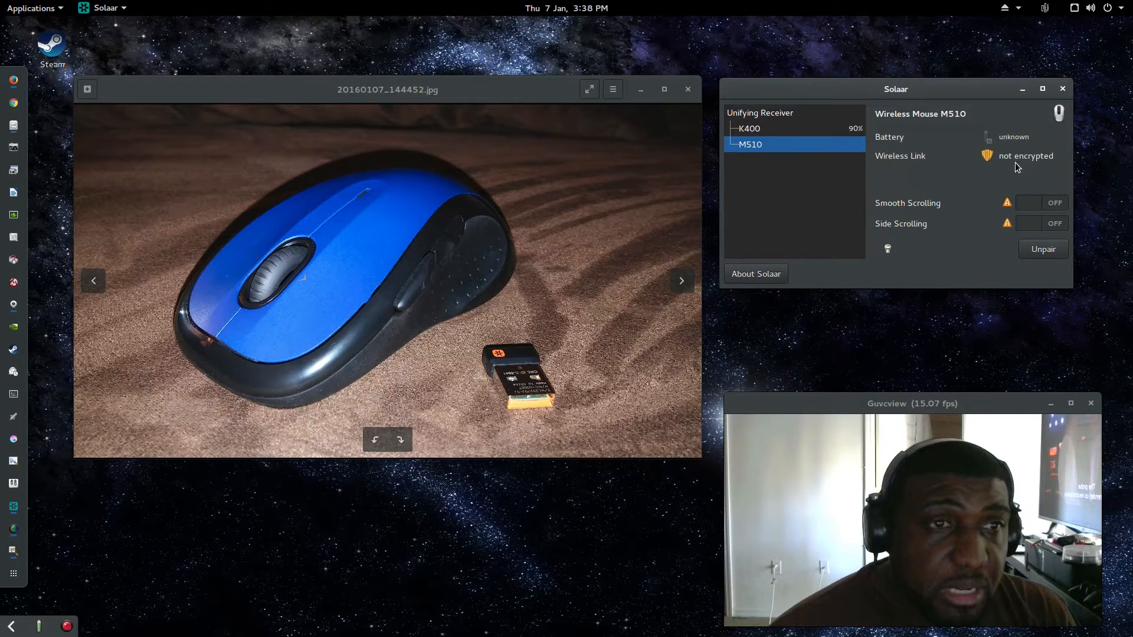
mouse_move(972, 178)
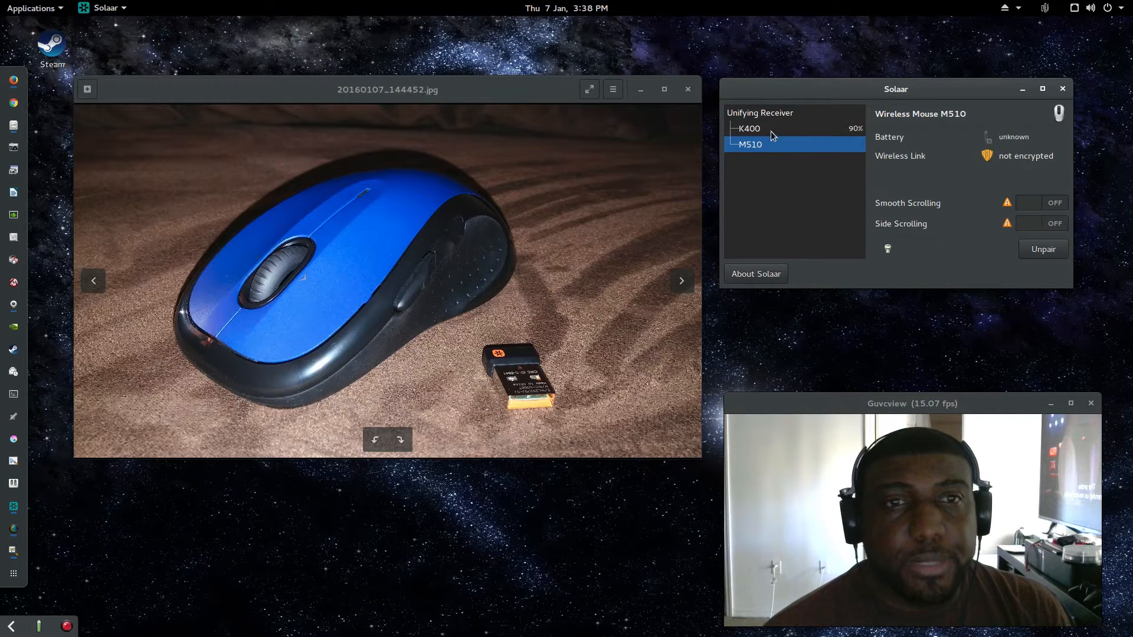
click(759, 112)
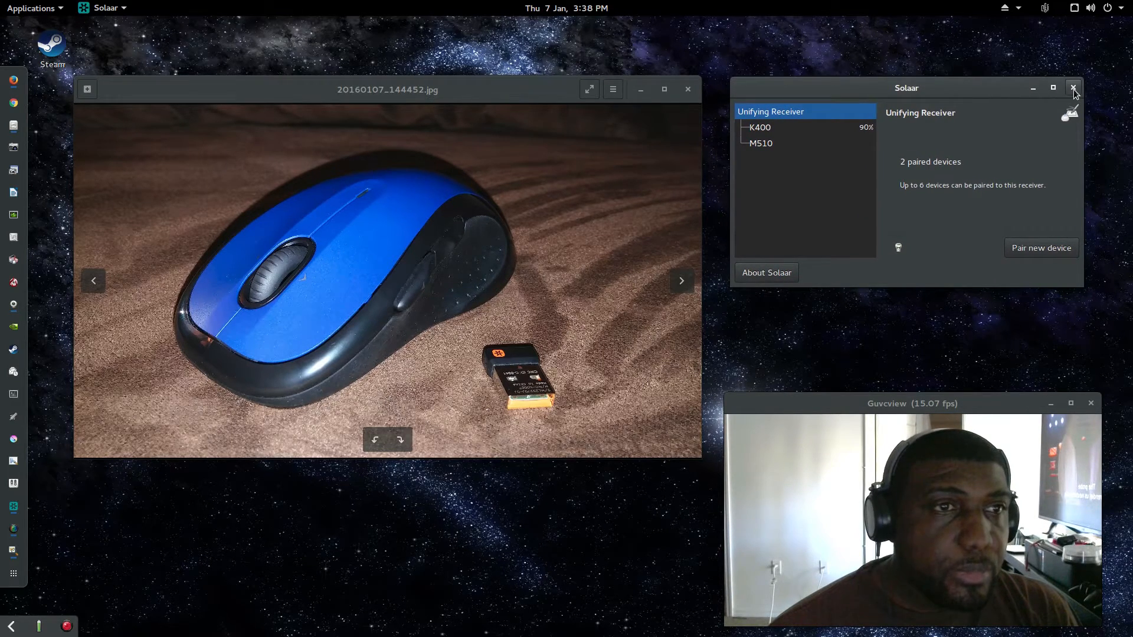
click(1072, 88)
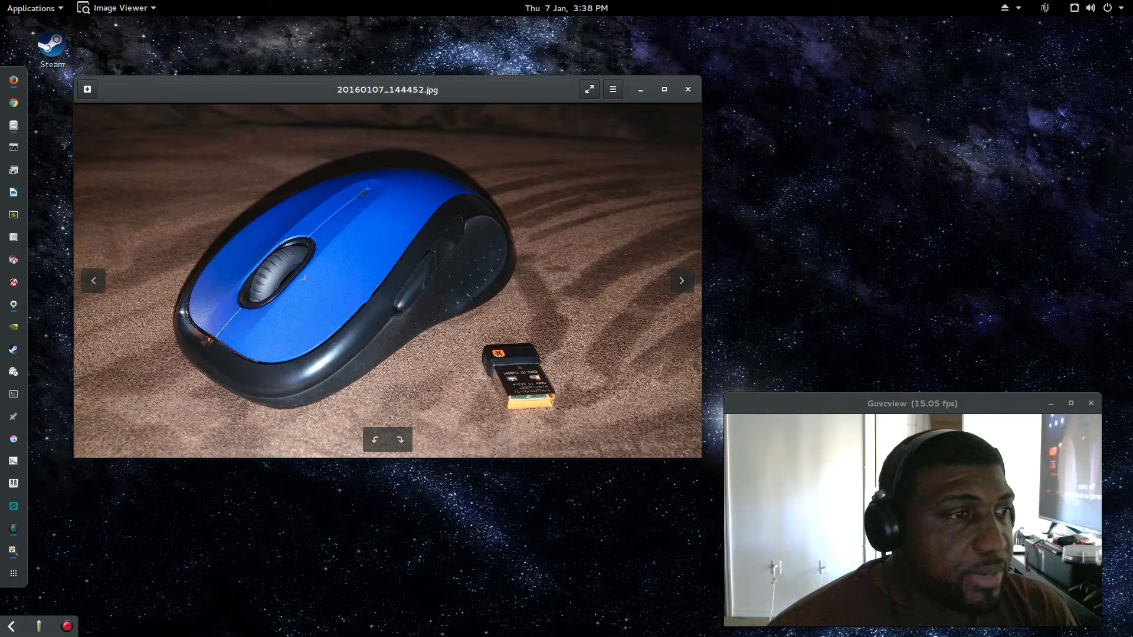